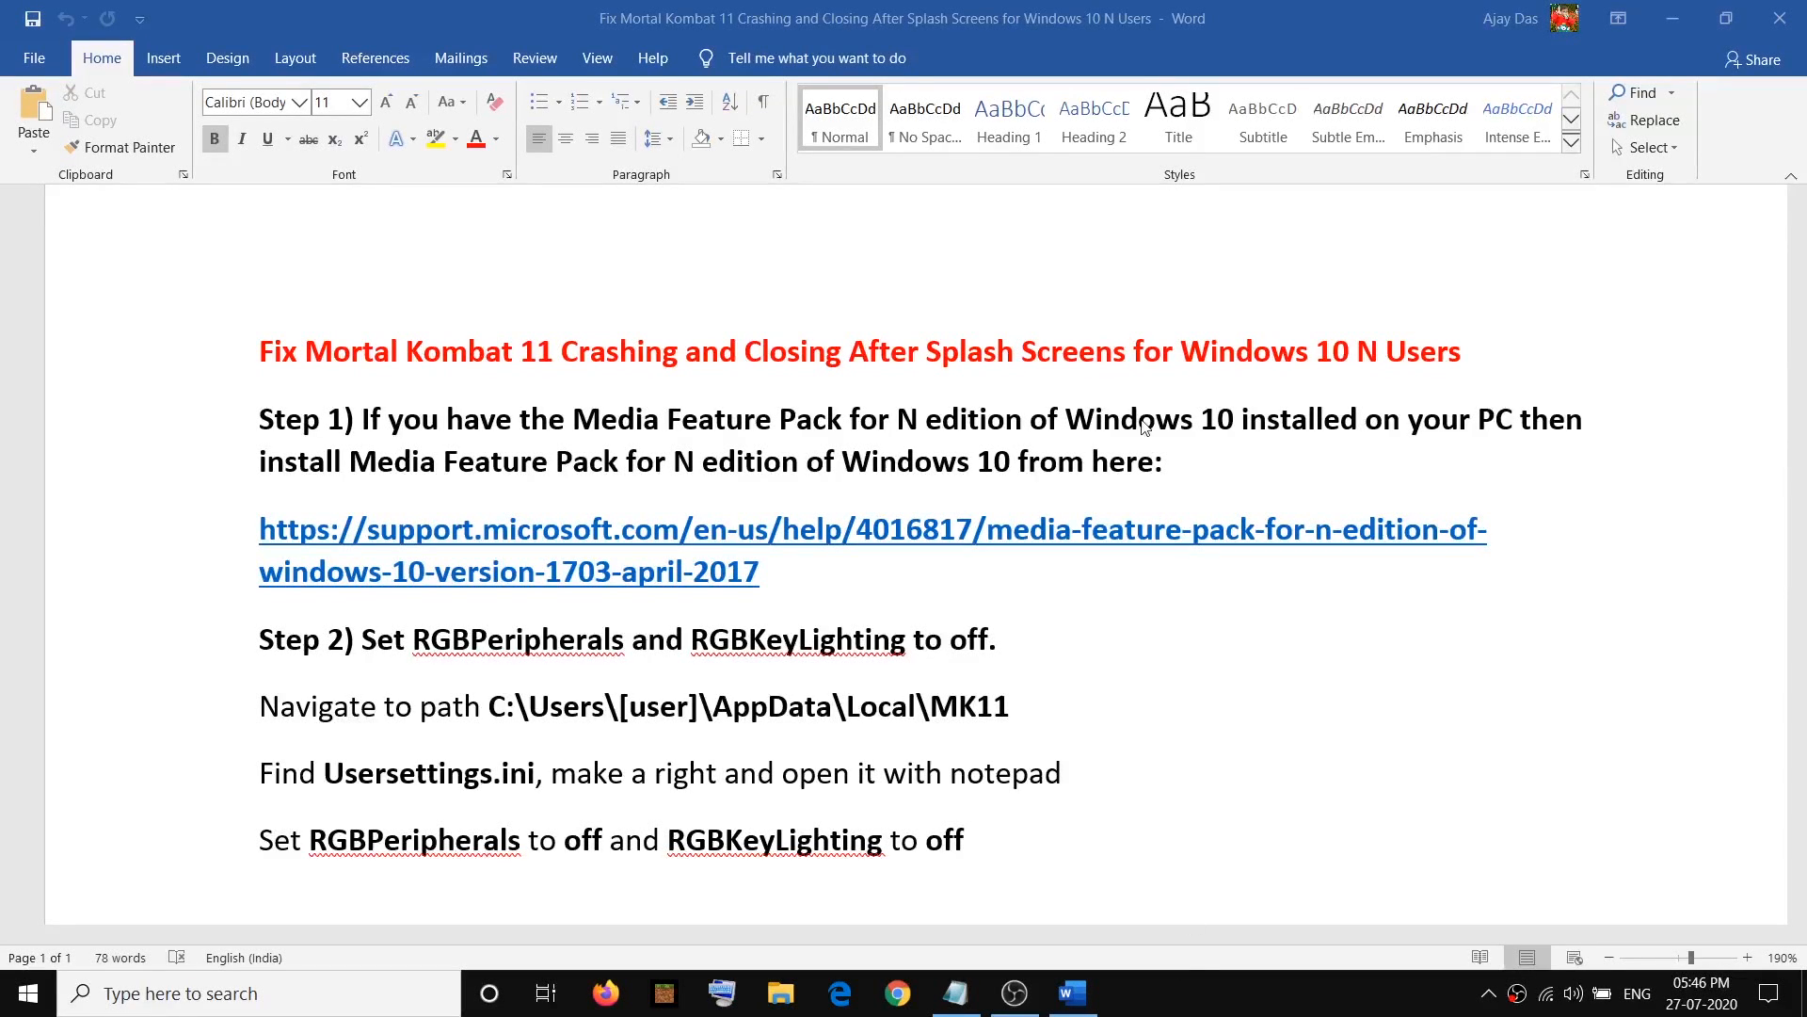
mouse_move(765, 66)
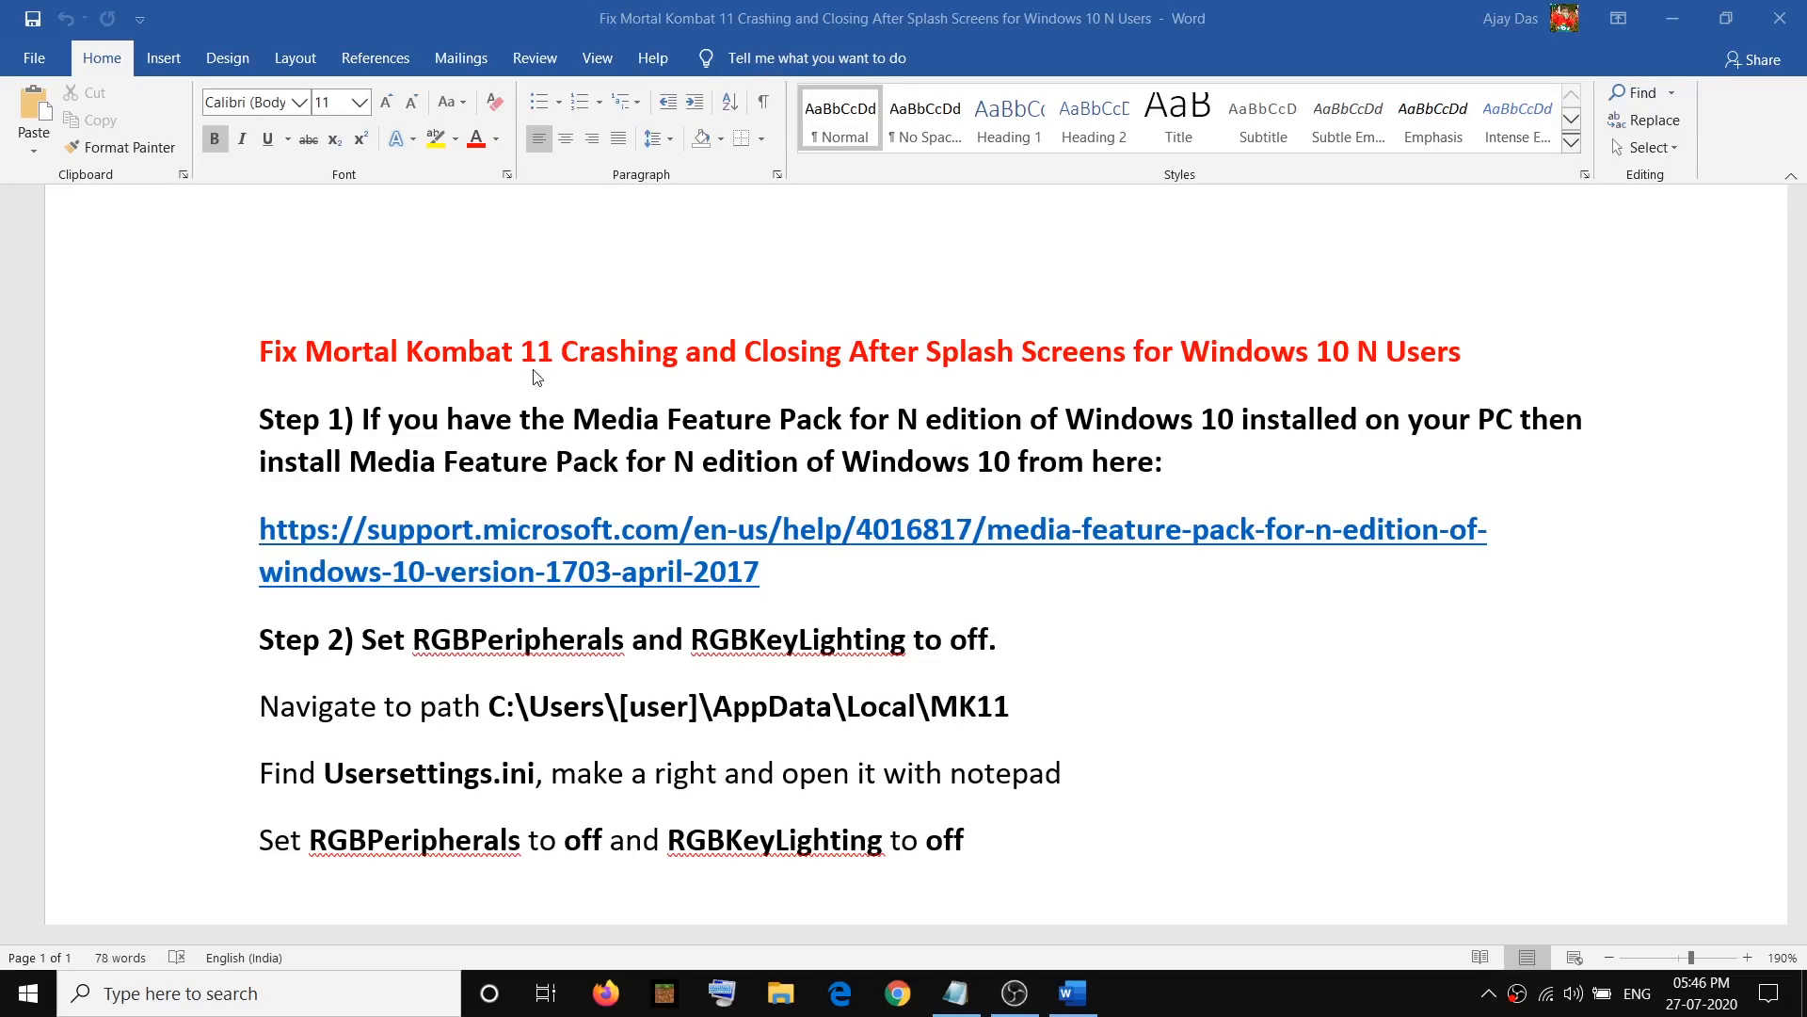
mouse_move(931, 378)
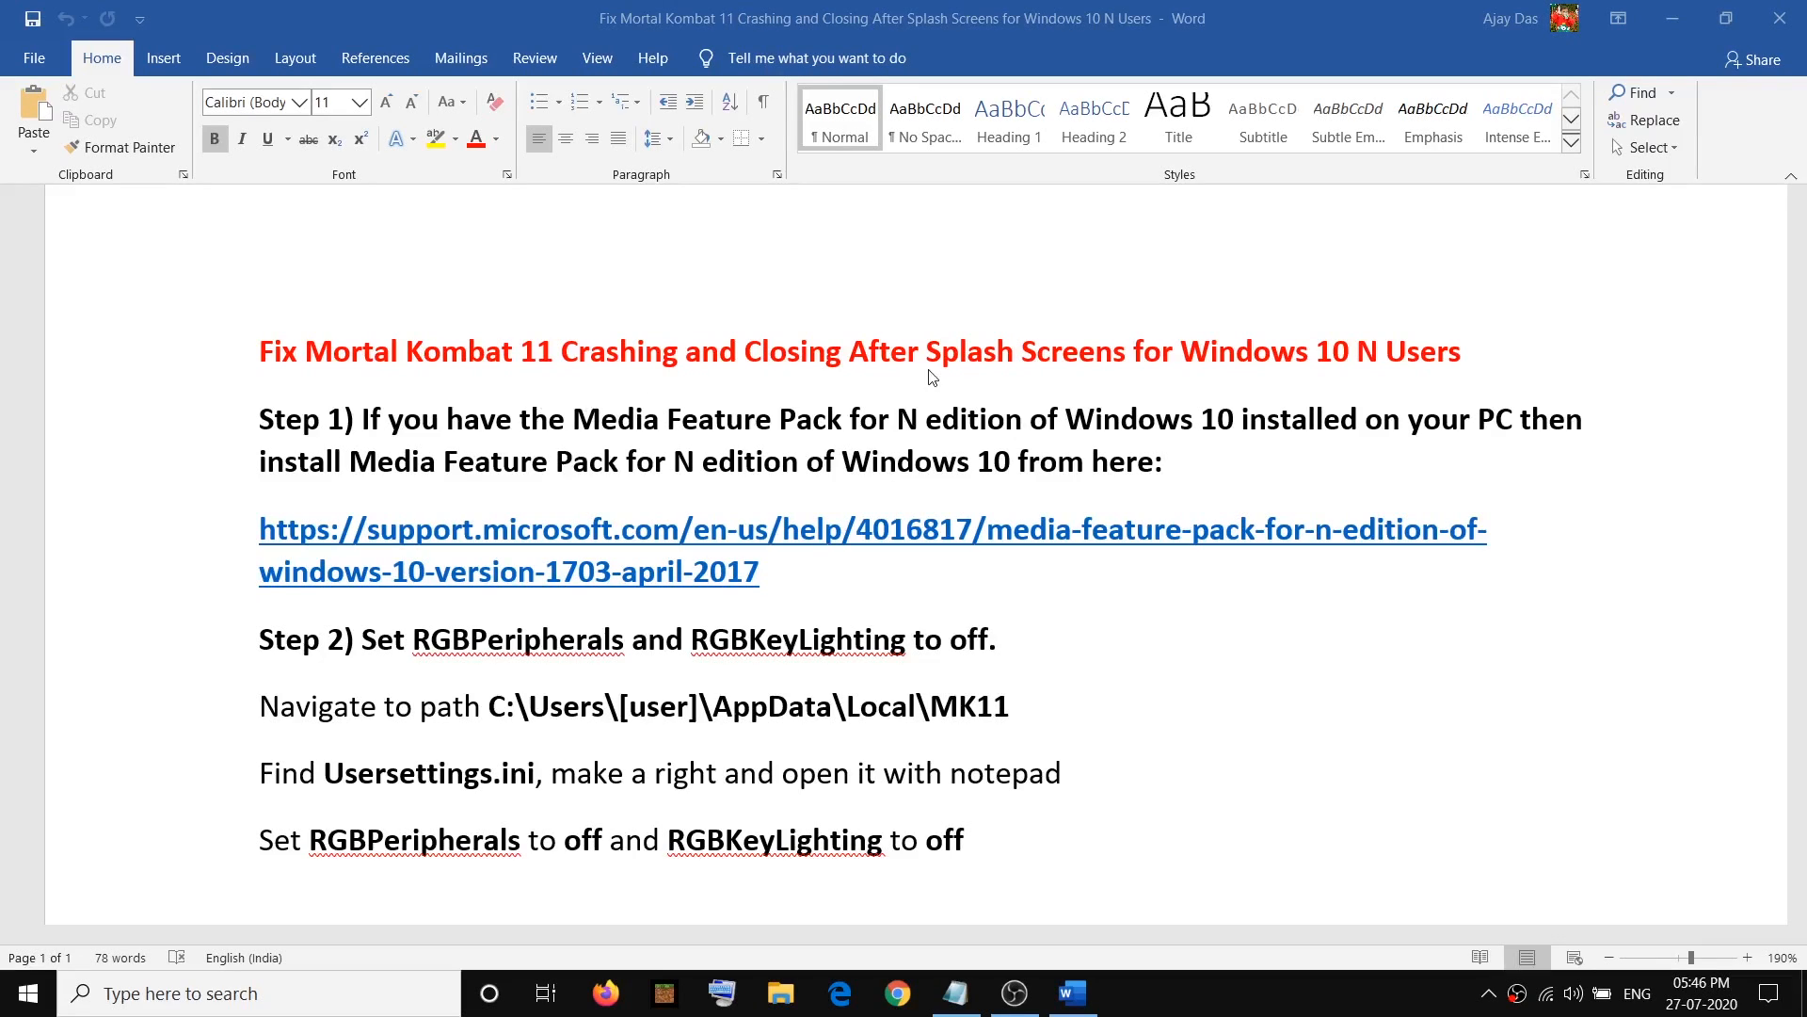
mouse_move(1477, 362)
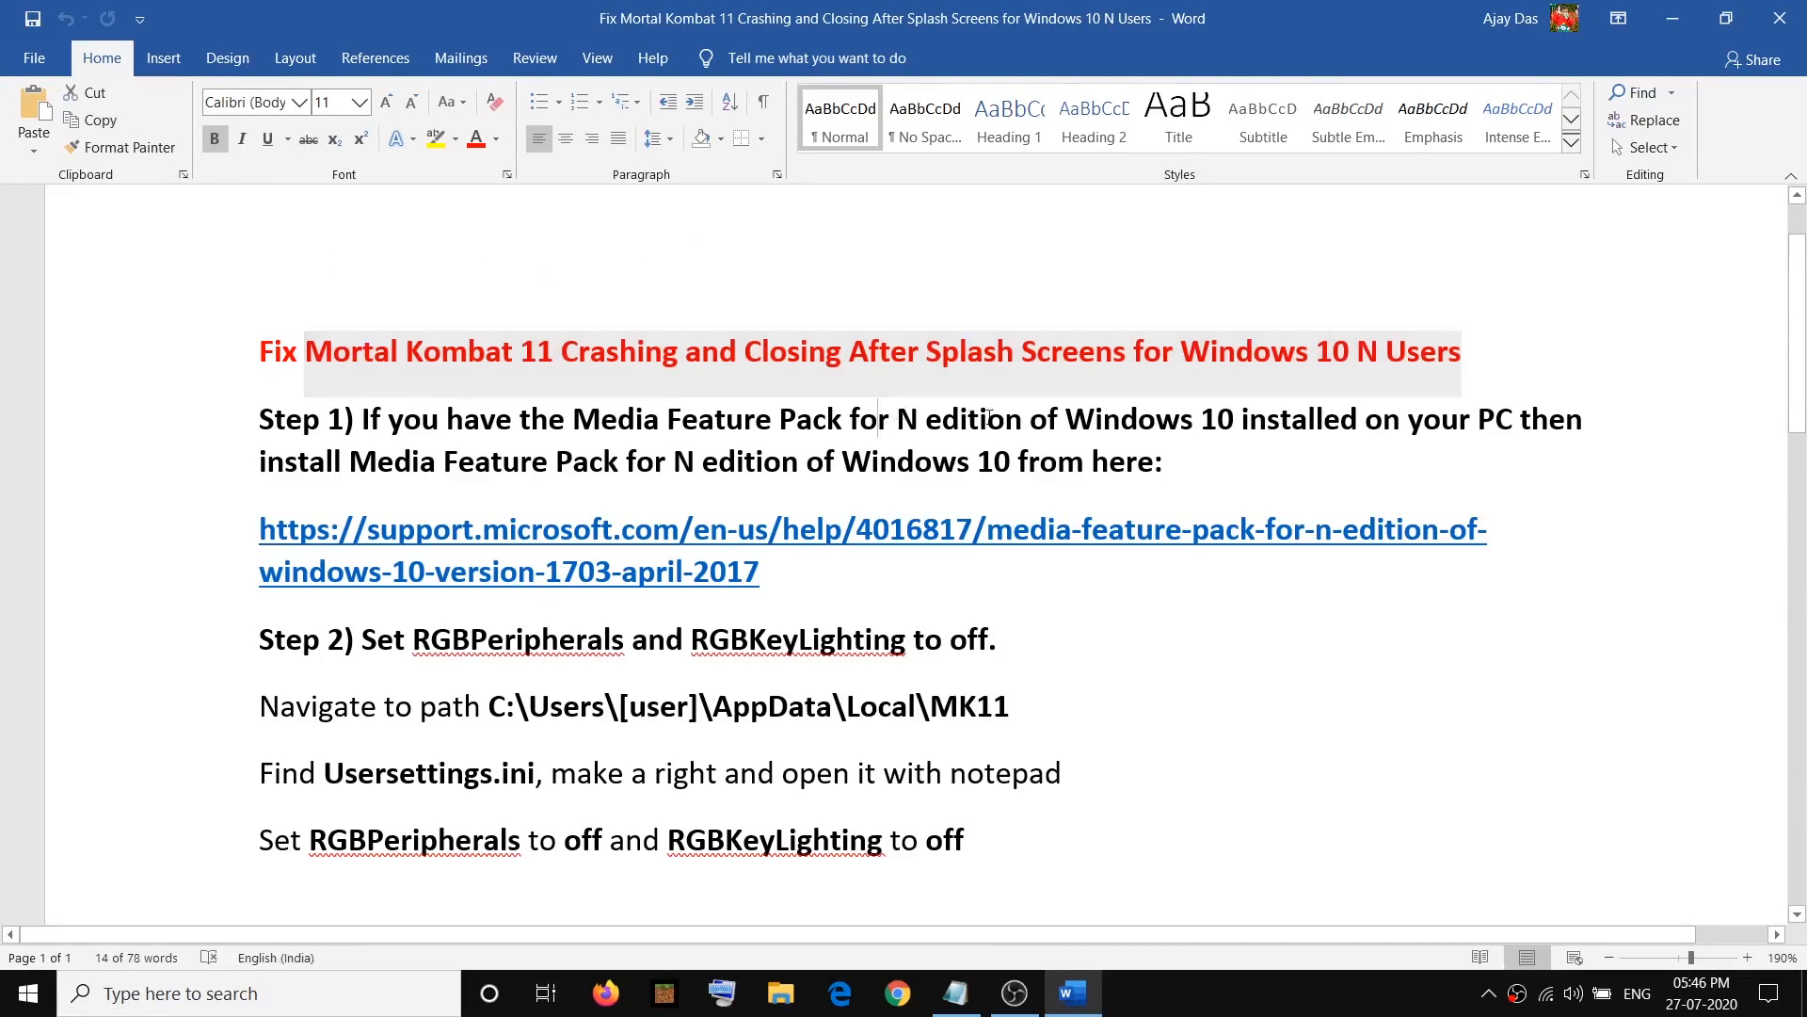
Highlight part of the guide's title and the words 'installed on your PC' while reading.
left_click_drag(845, 418, 1232, 418)
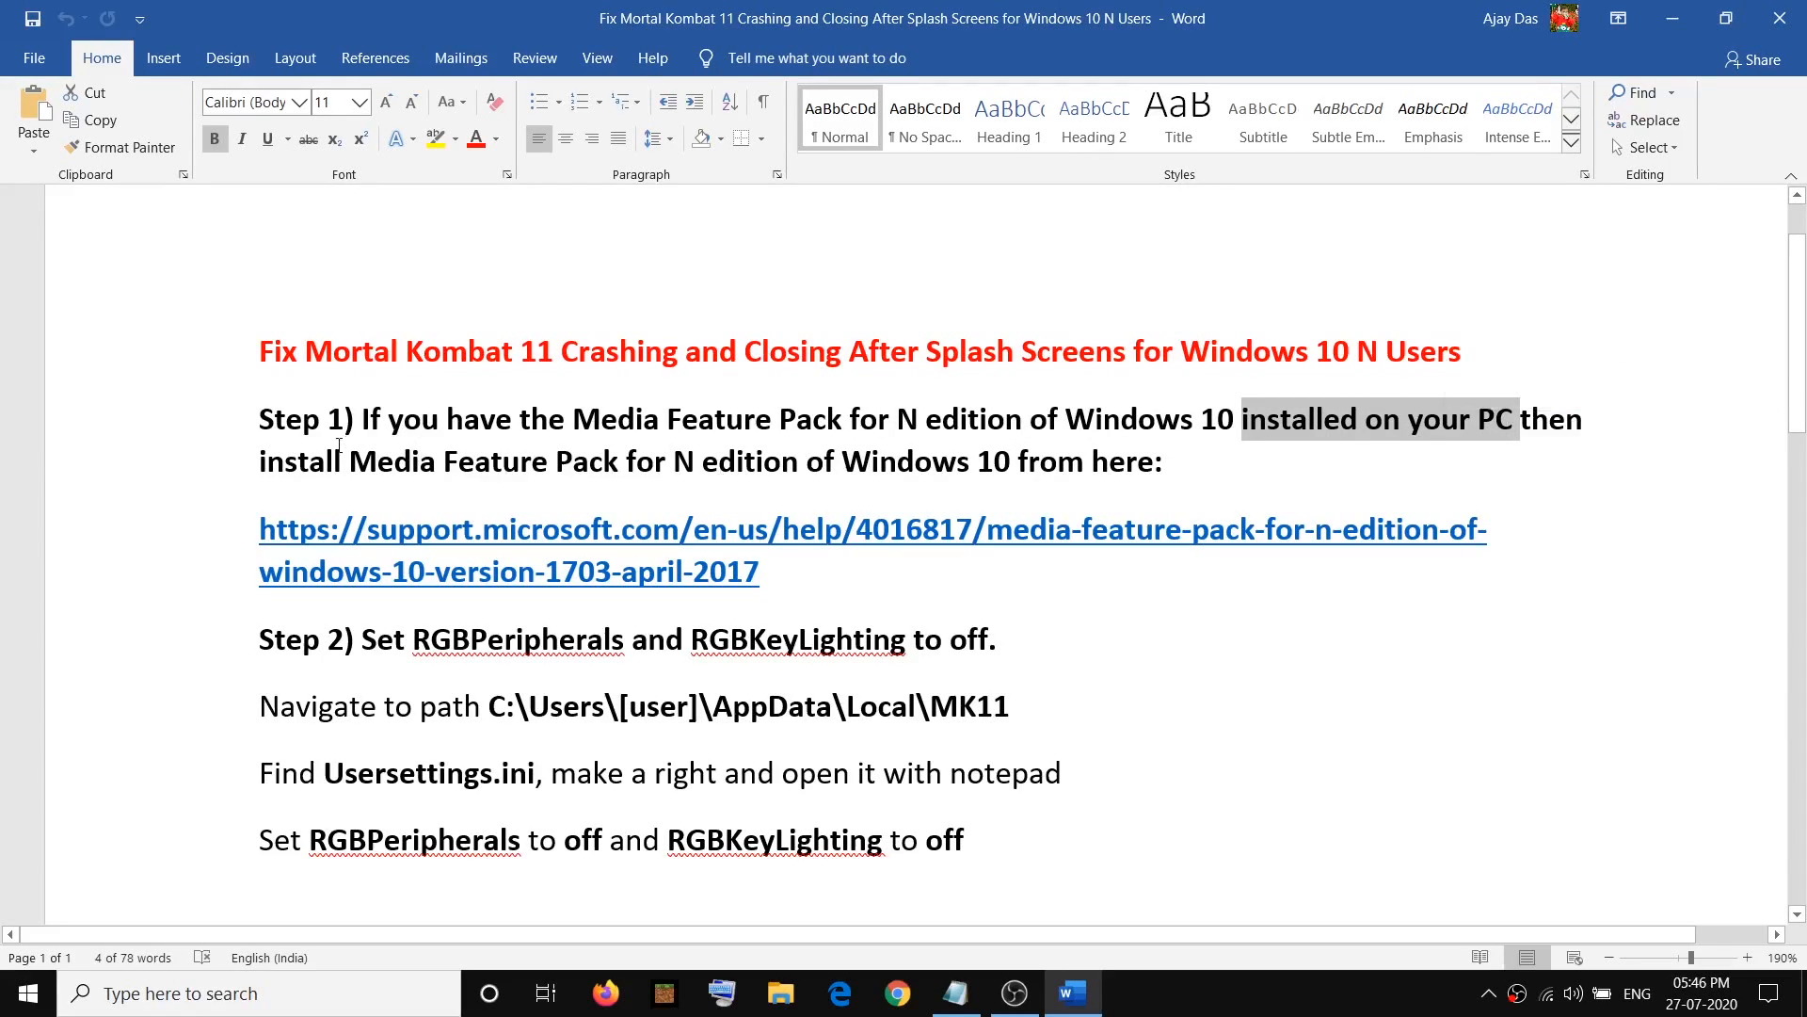
left_click_drag(306, 352, 844, 351)
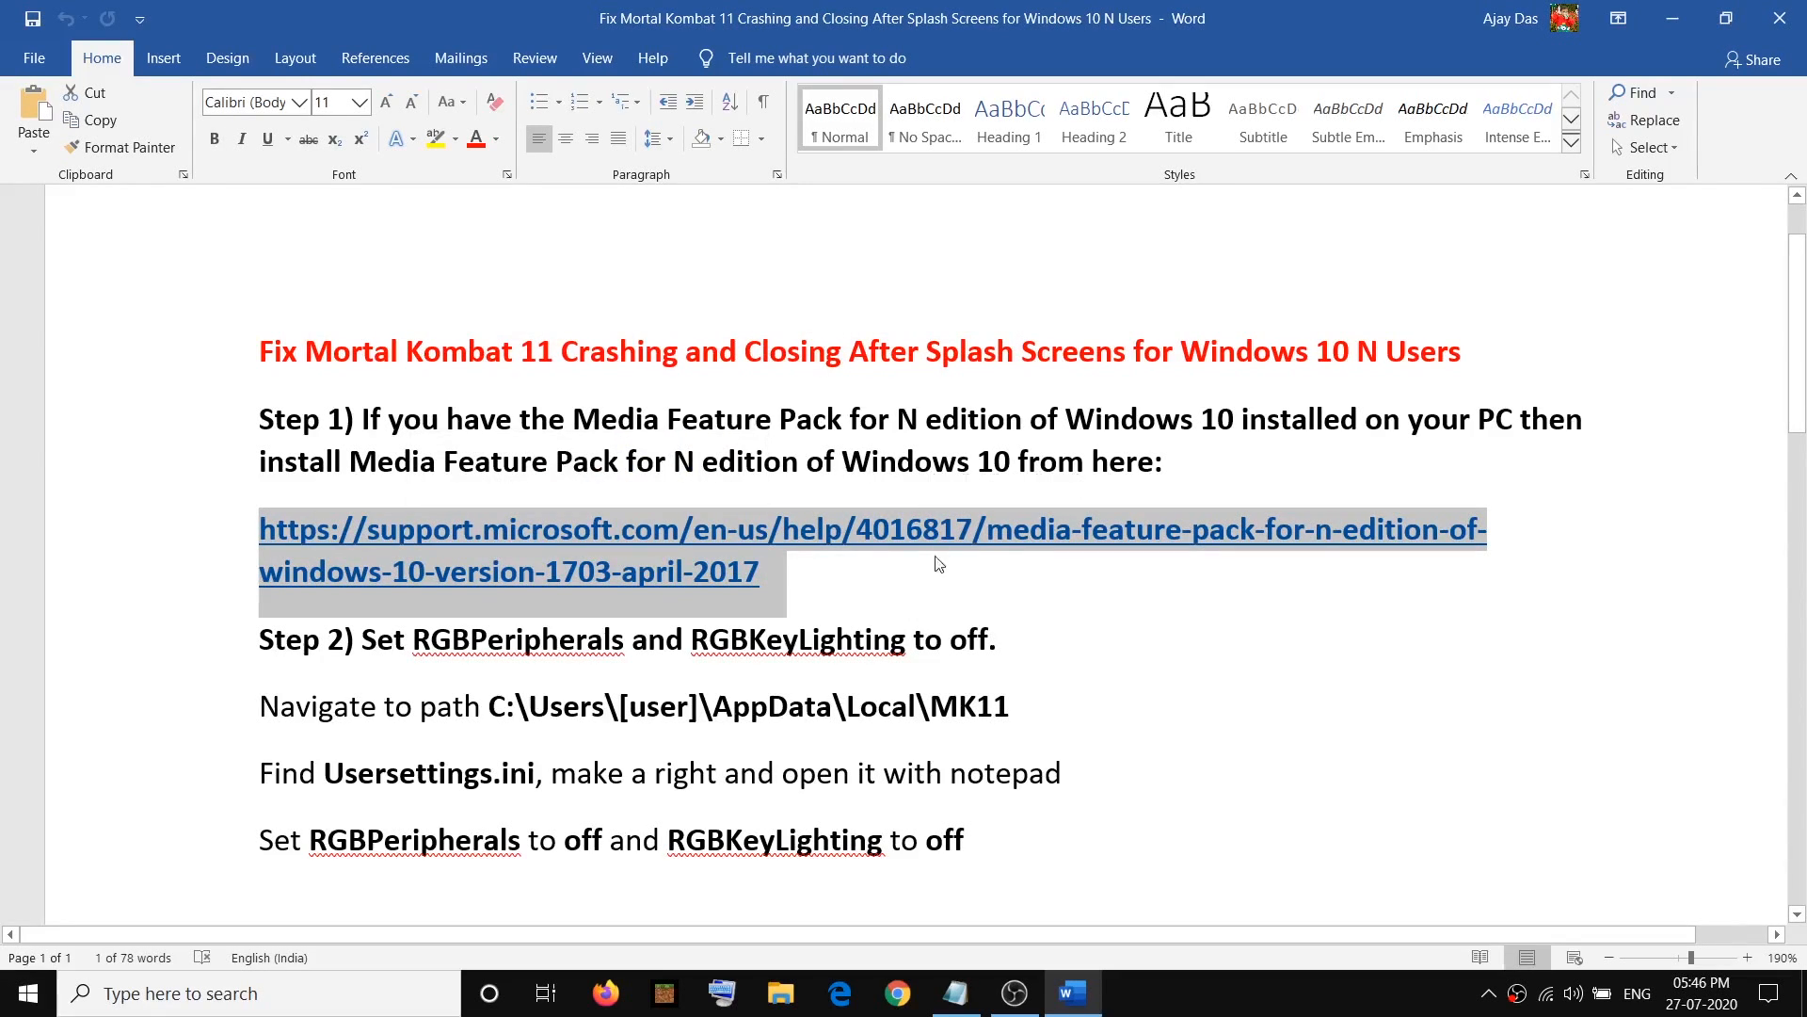
mouse_move(417, 515)
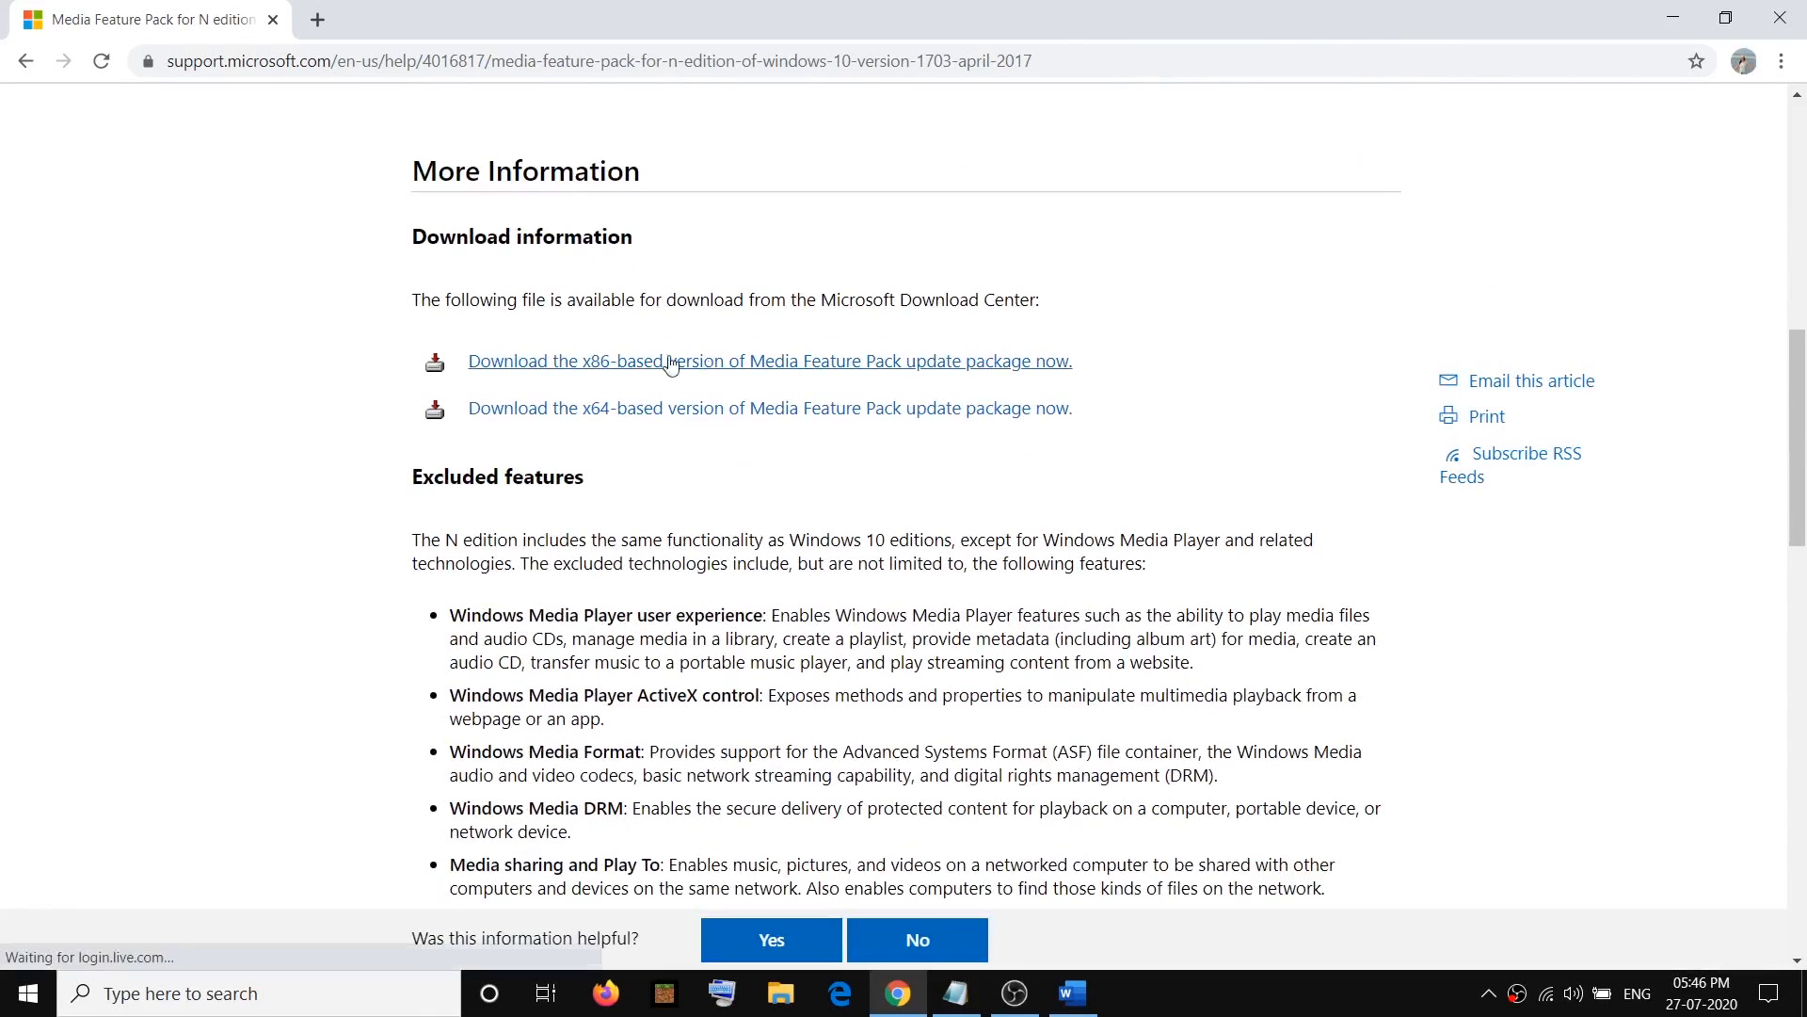
mouse_move(681, 384)
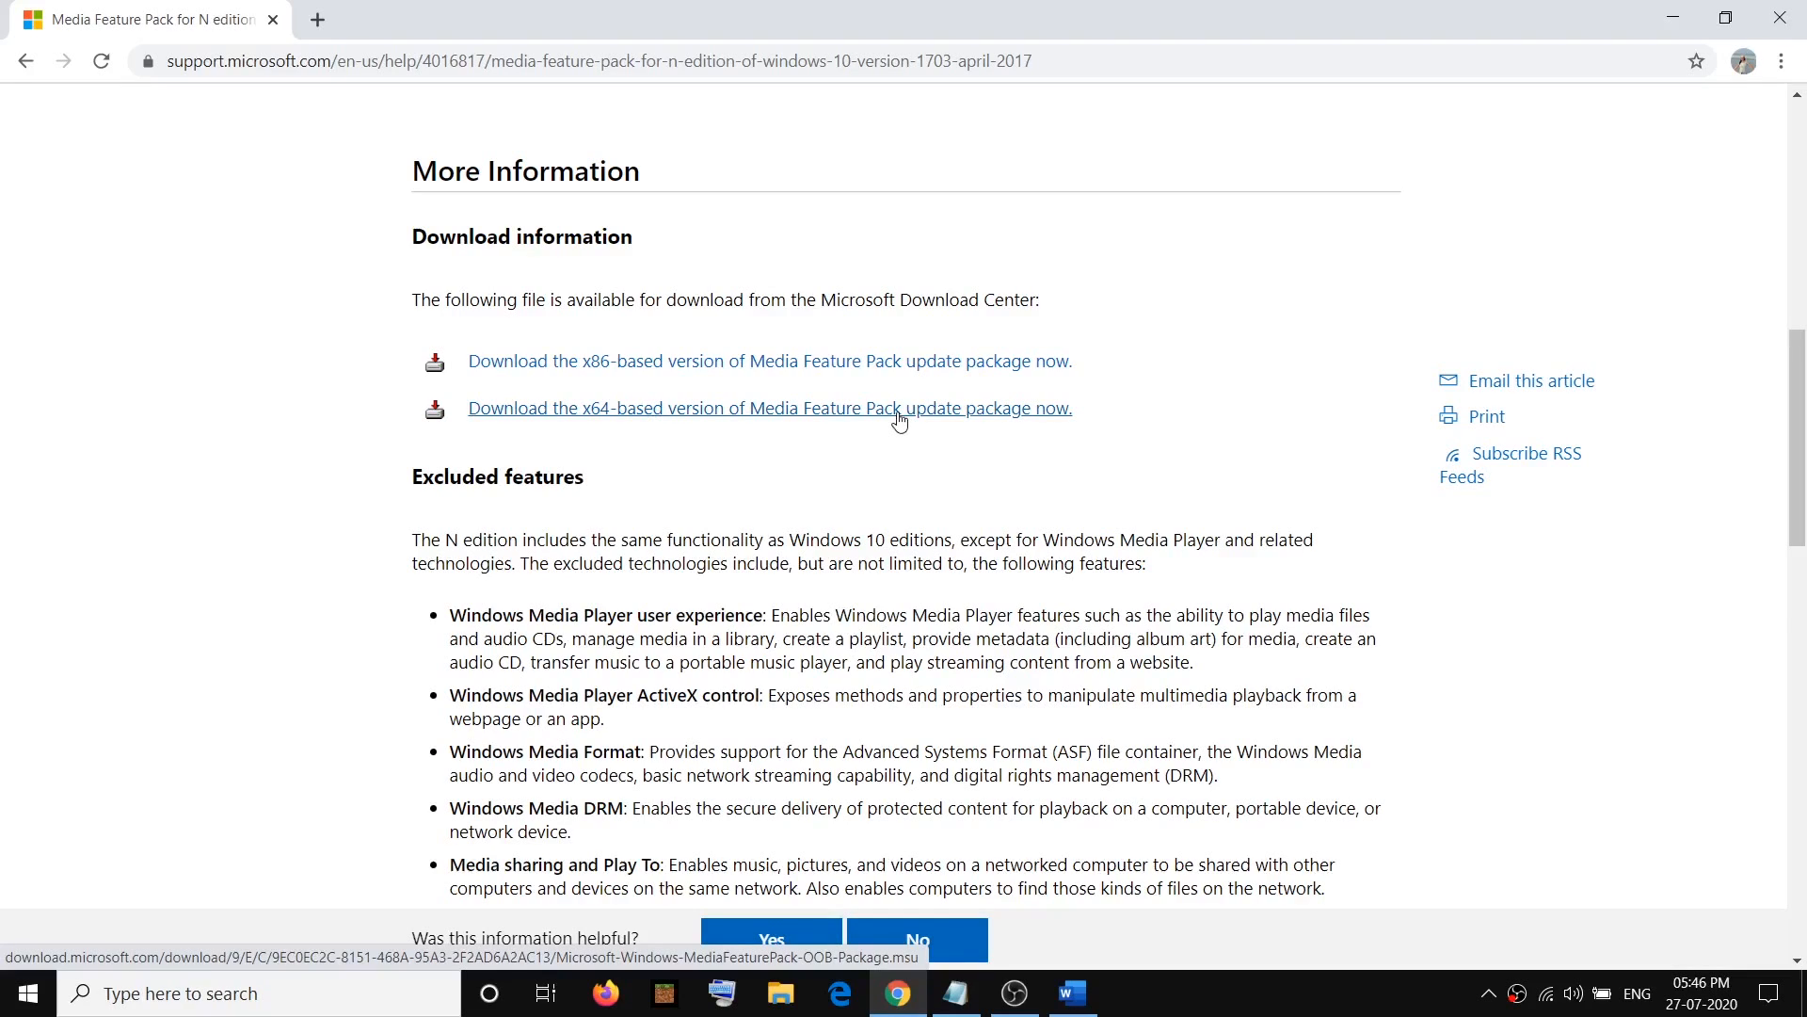
mouse_move(888, 418)
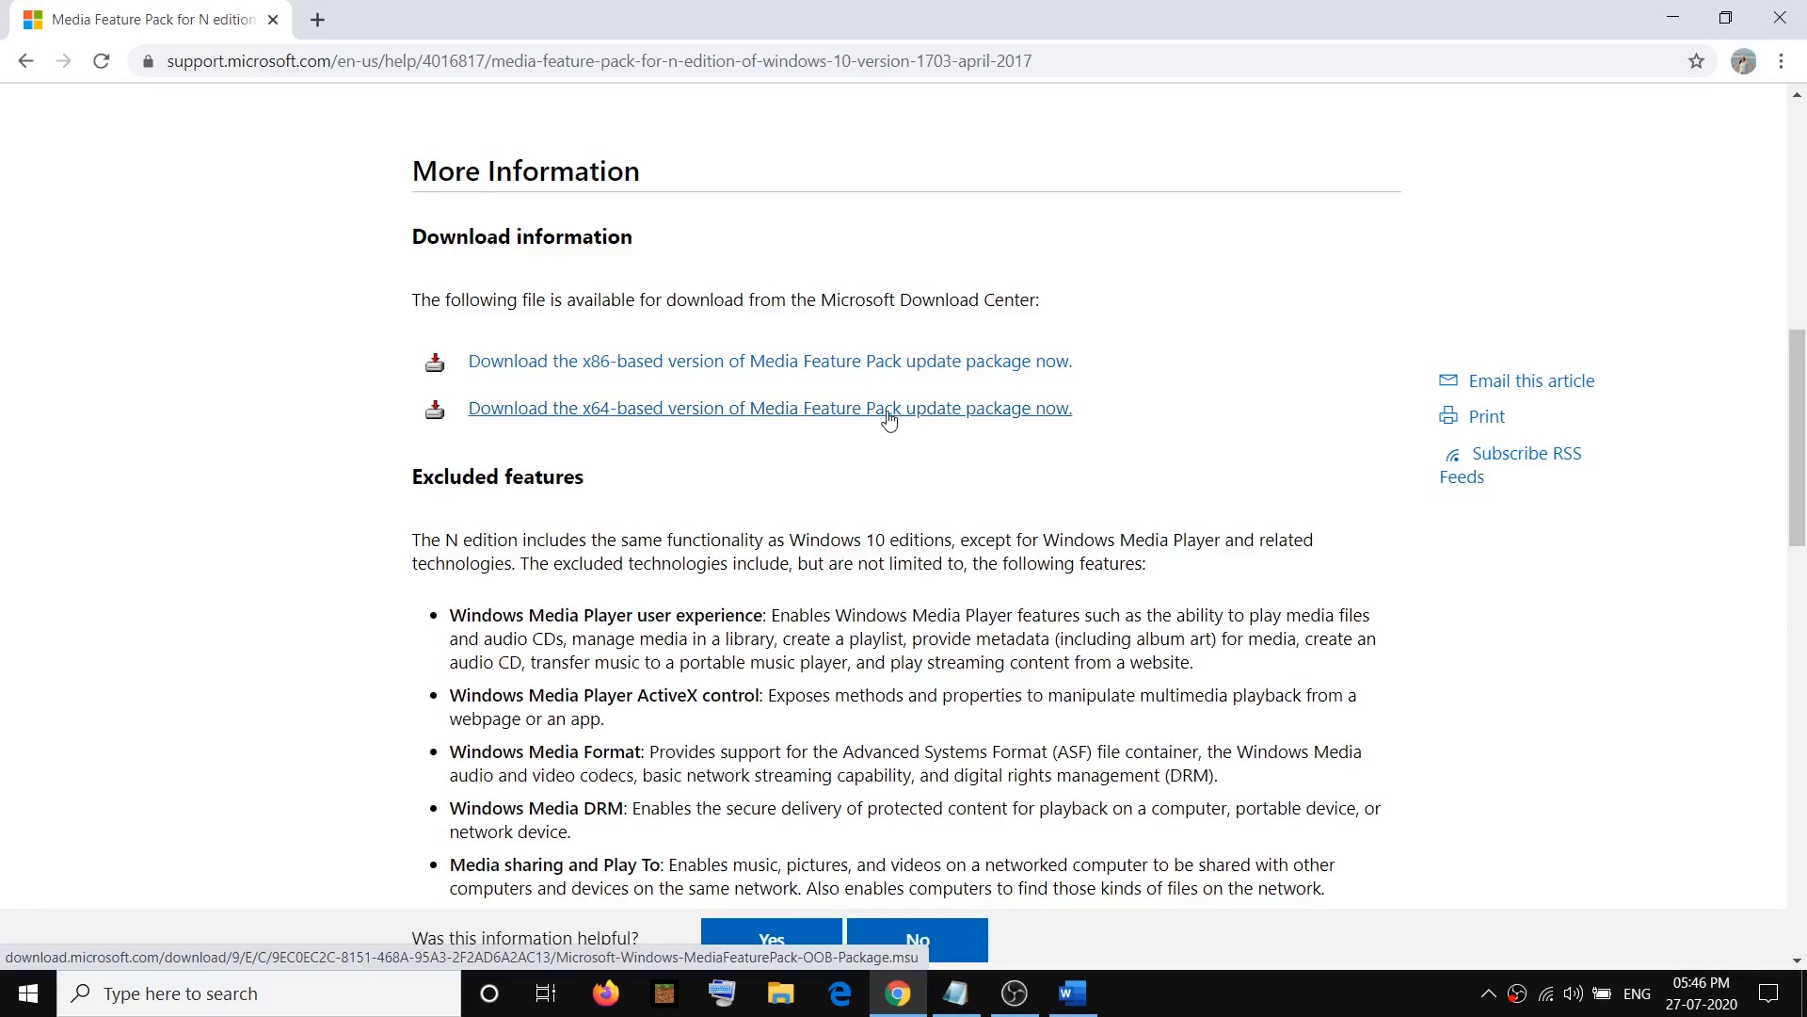
mouse_move(621, 415)
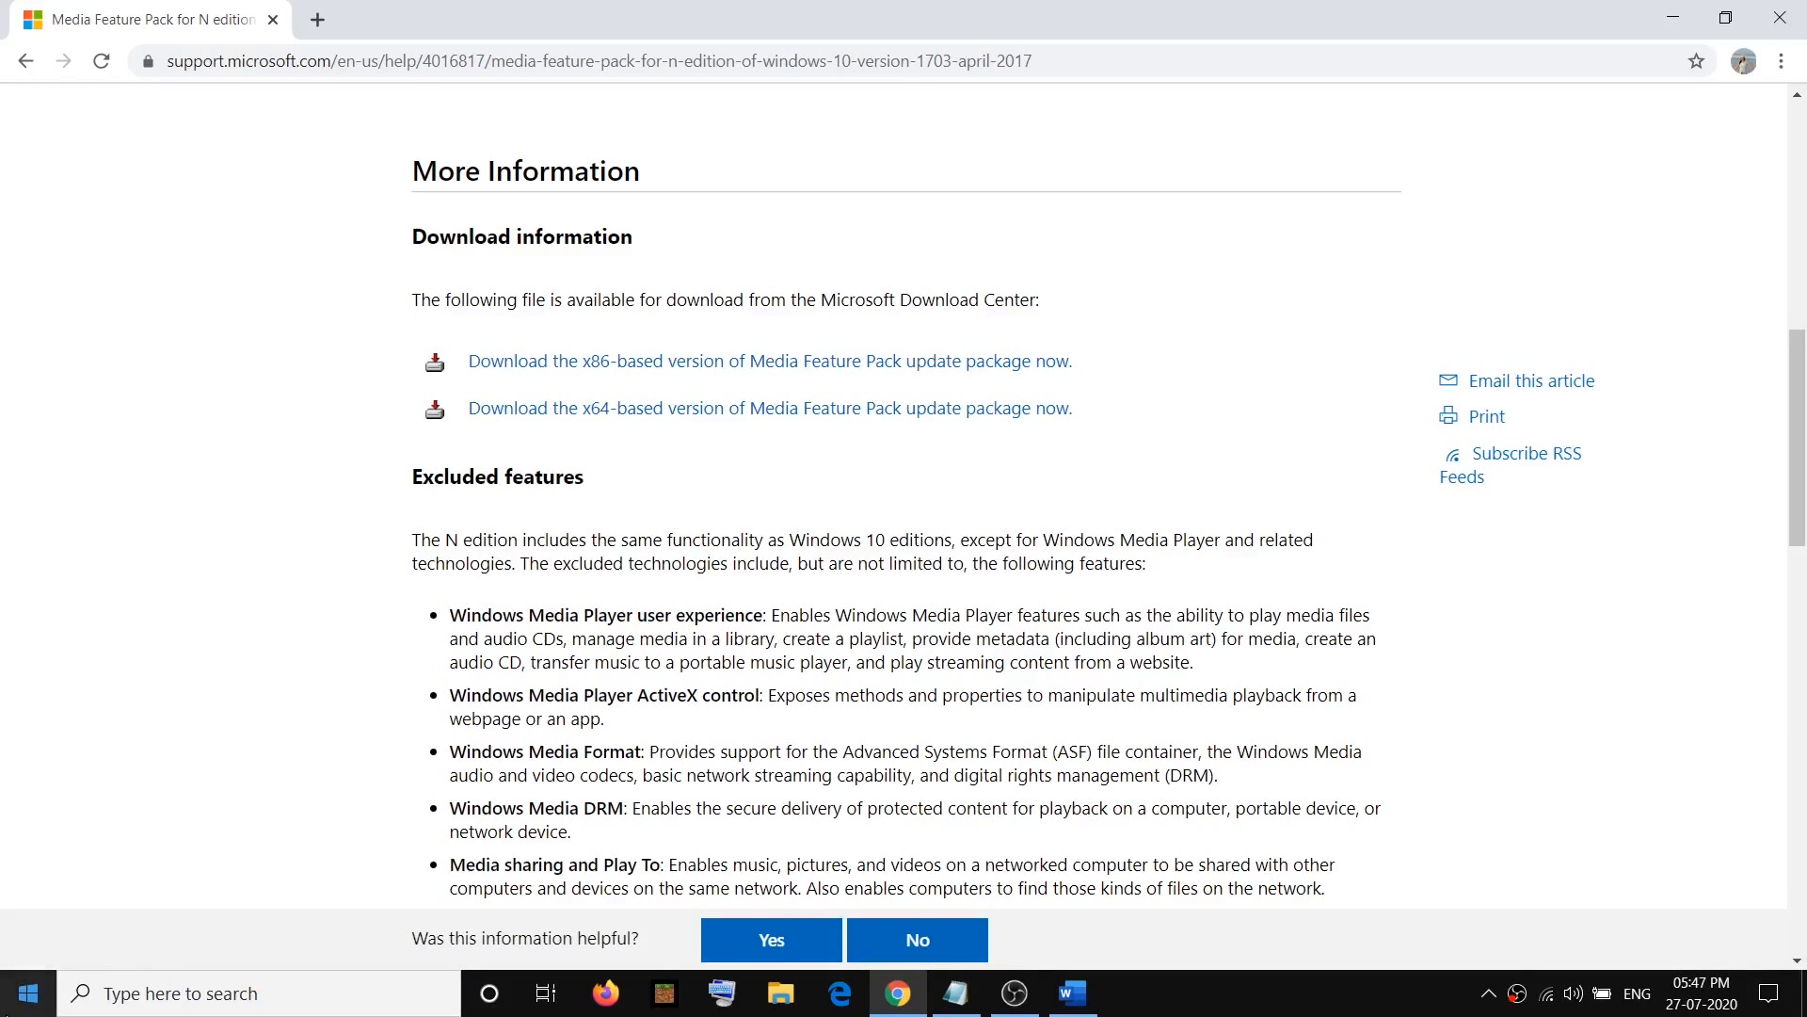
left_click(23, 992)
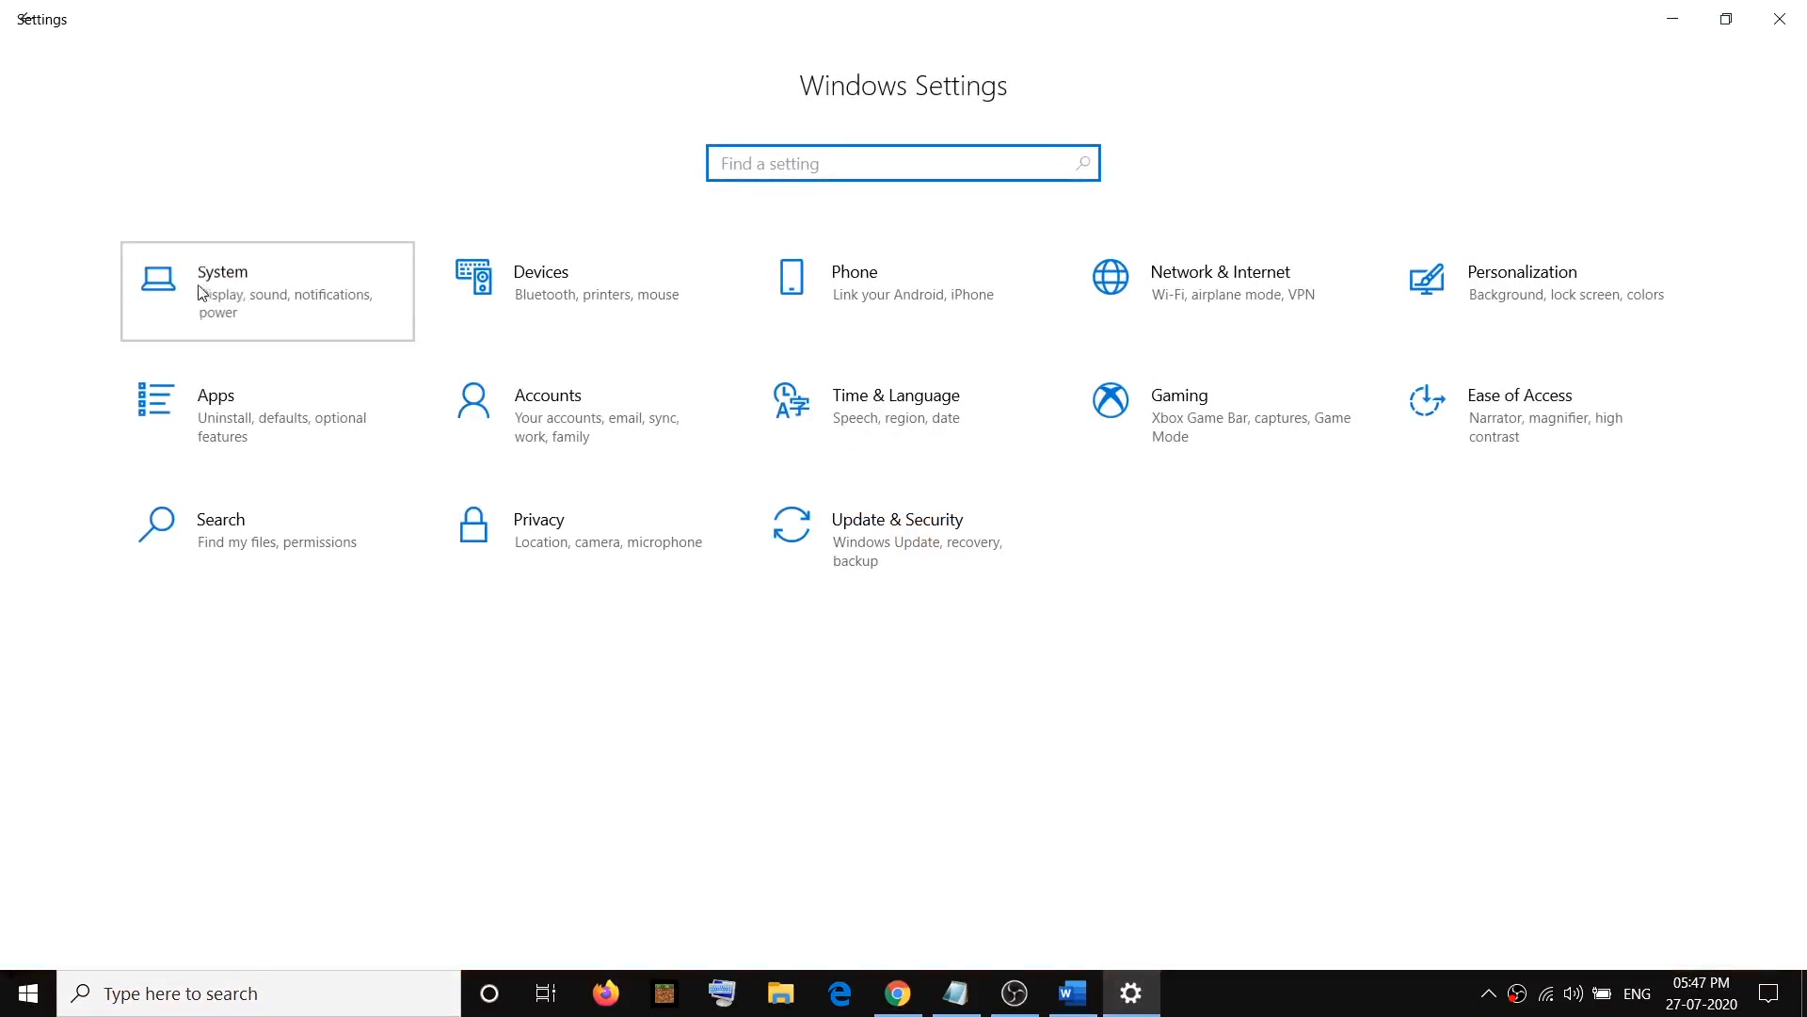
left_click(221, 282)
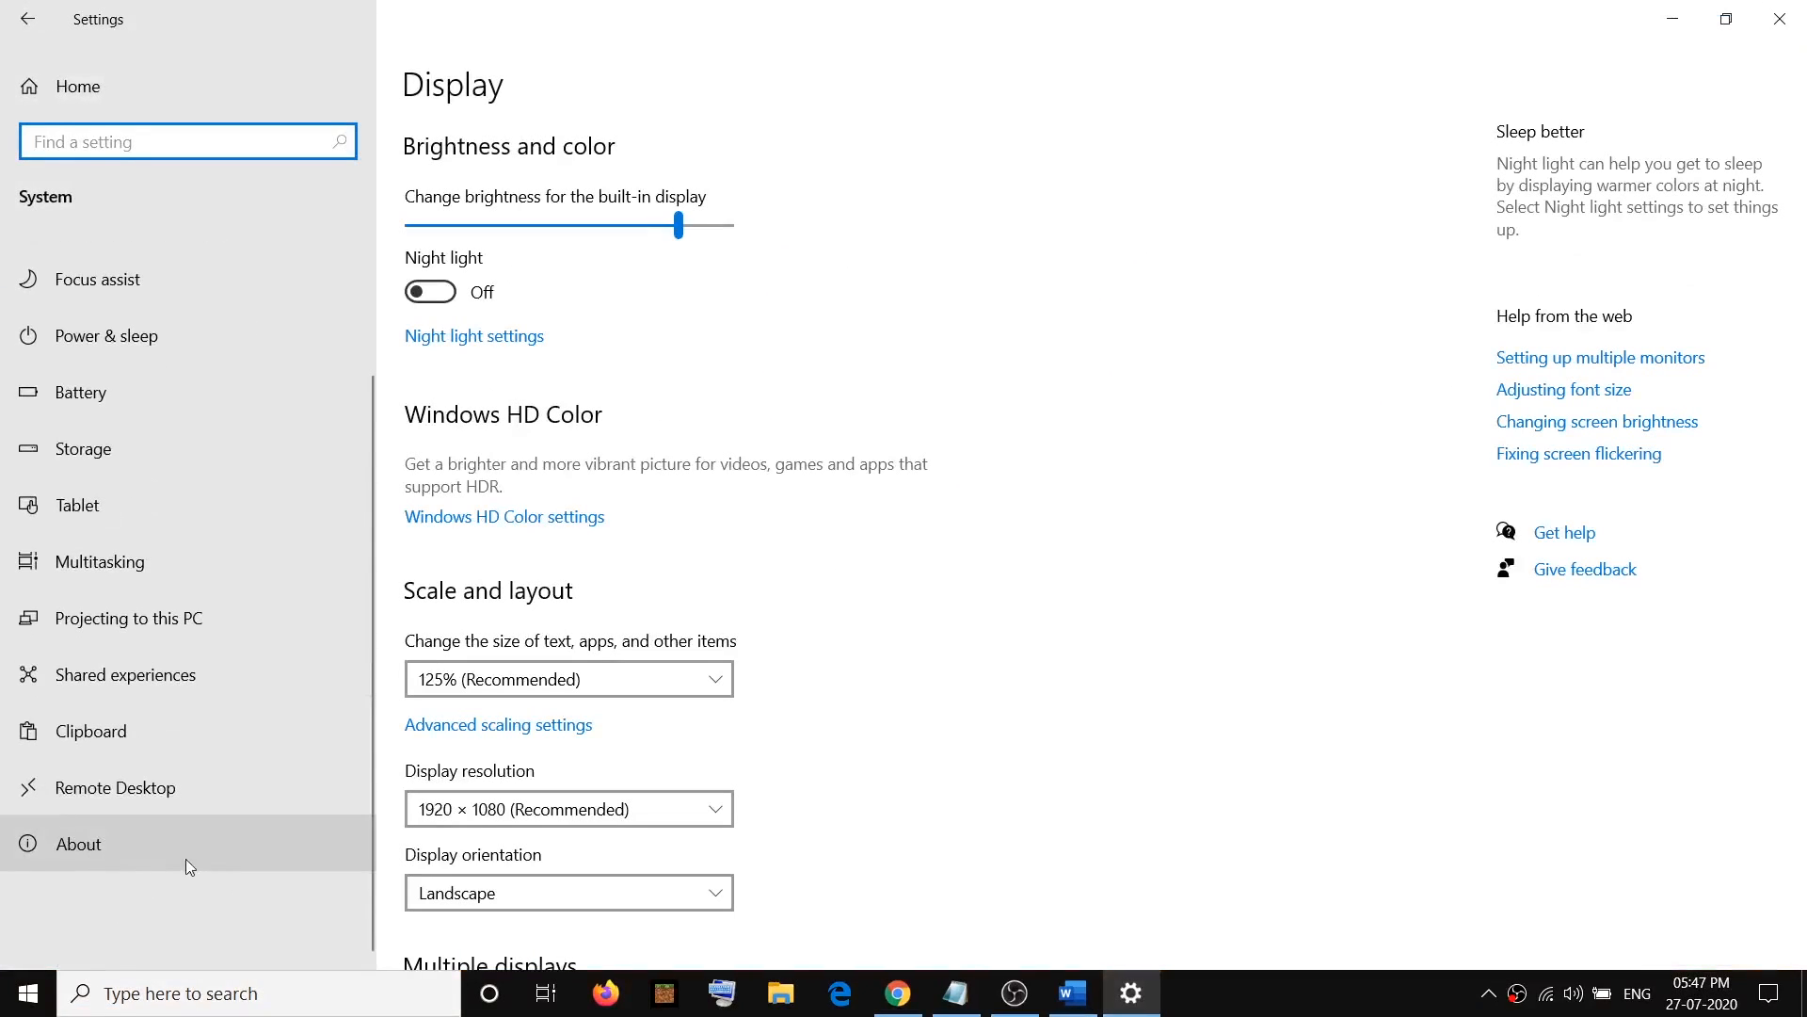
left_click(77, 843)
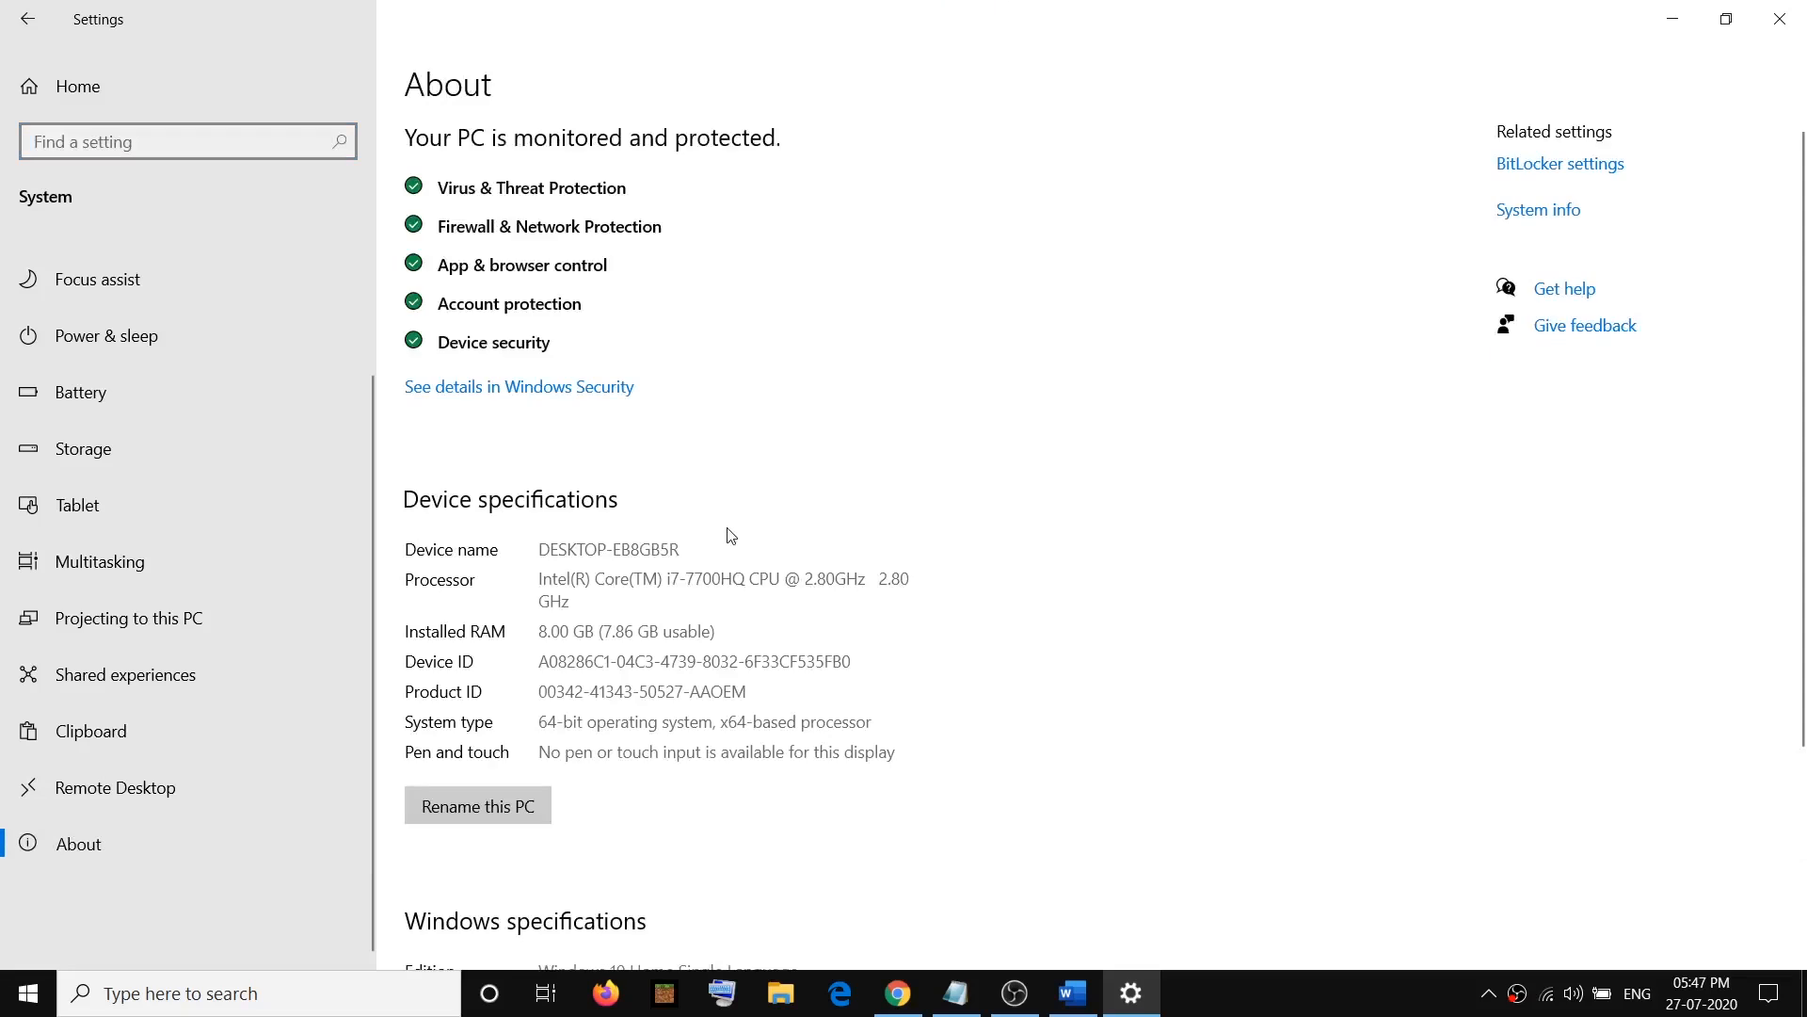
scroll("down", 3)
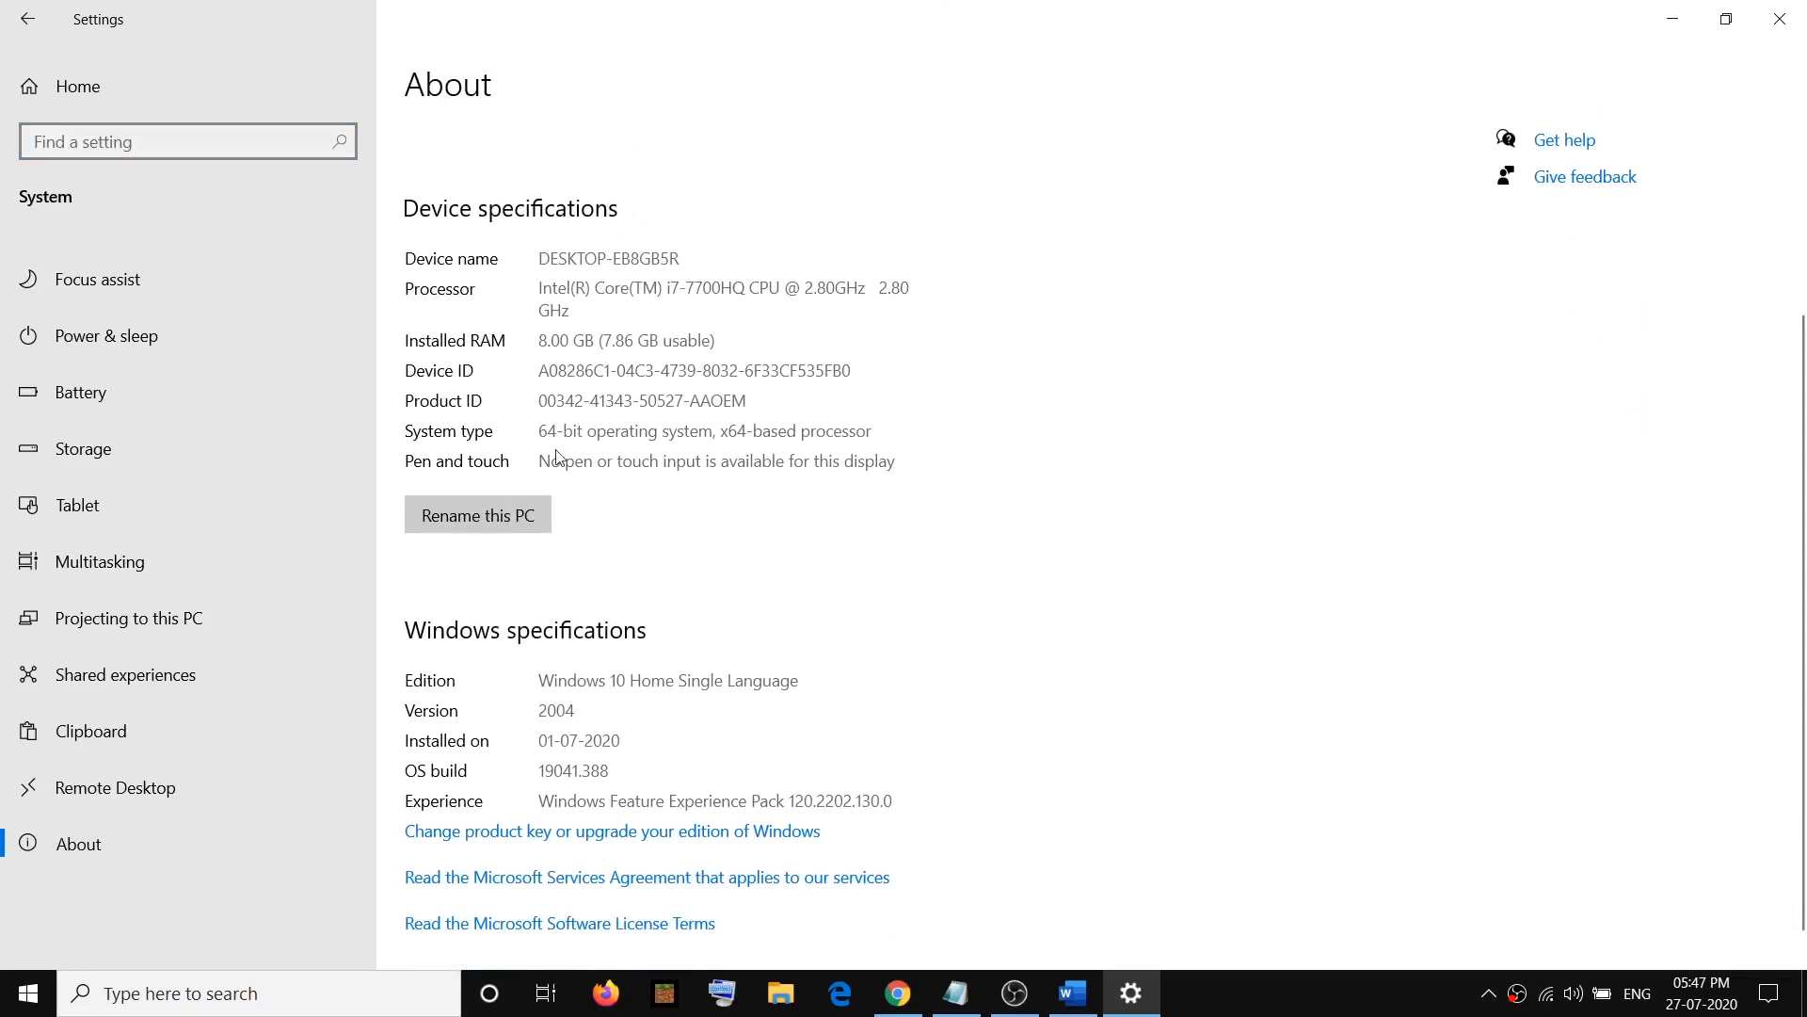
mouse_move(579, 448)
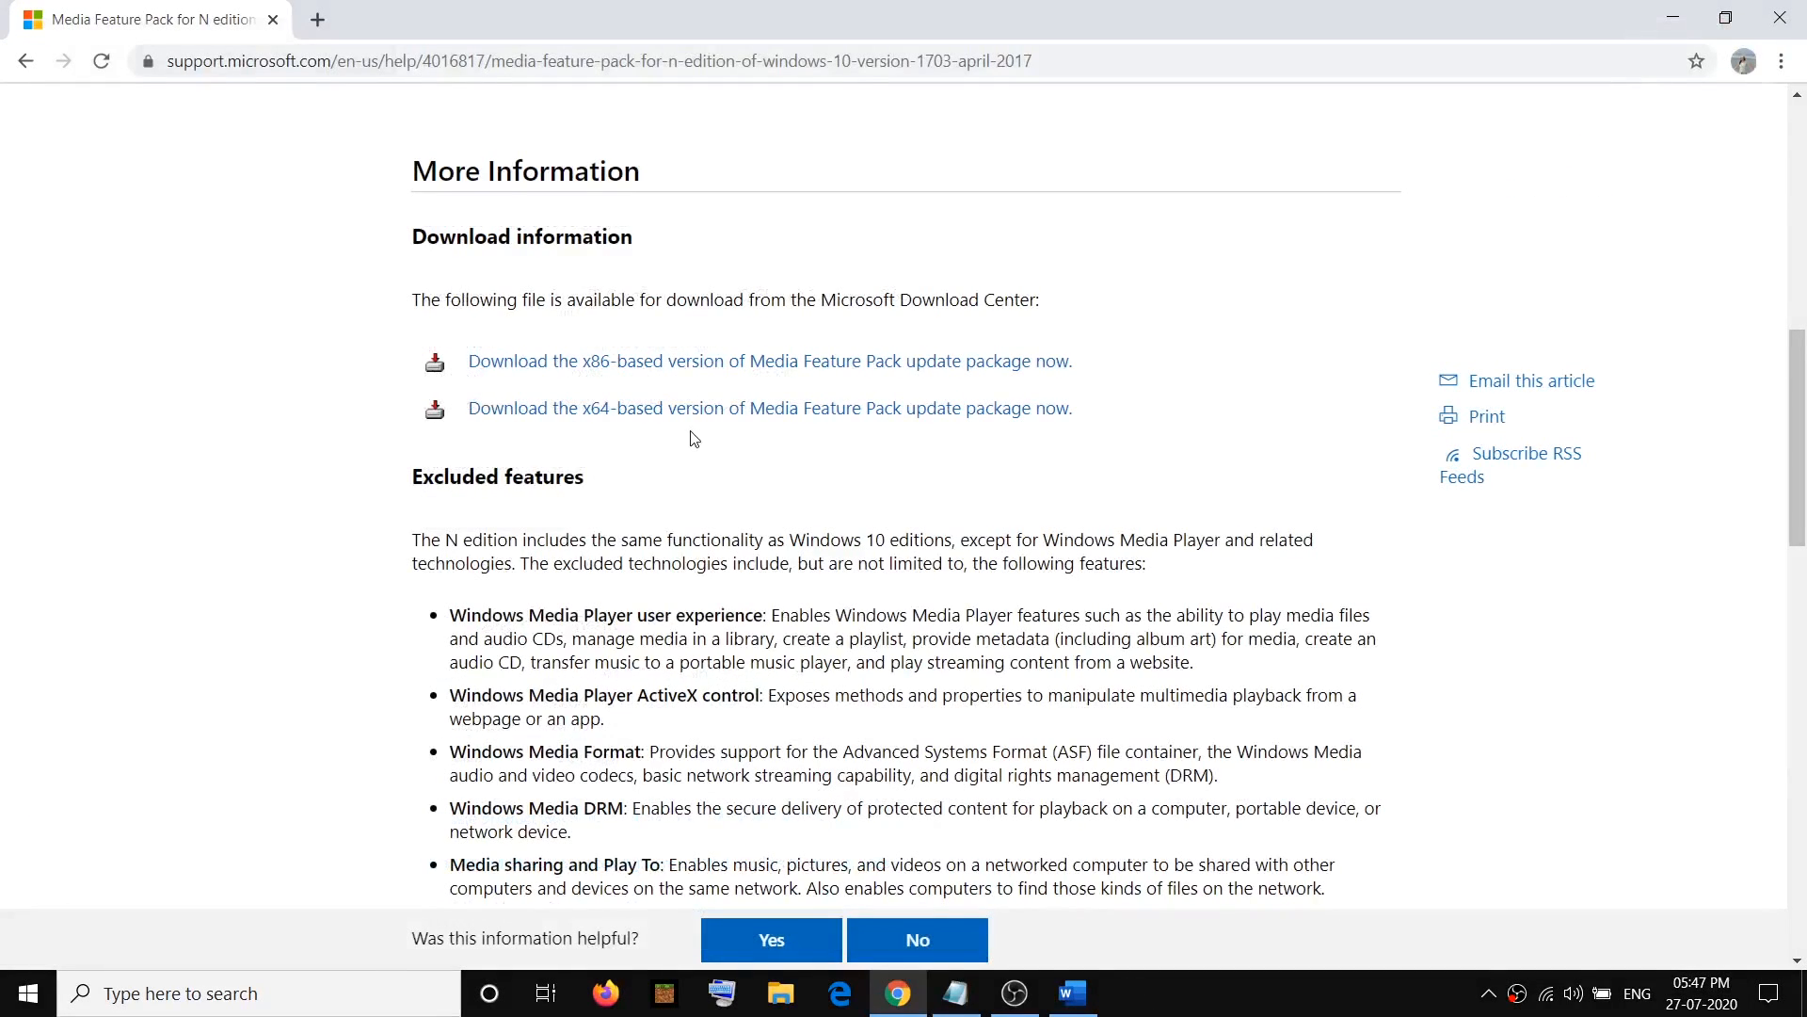
mouse_move(745, 408)
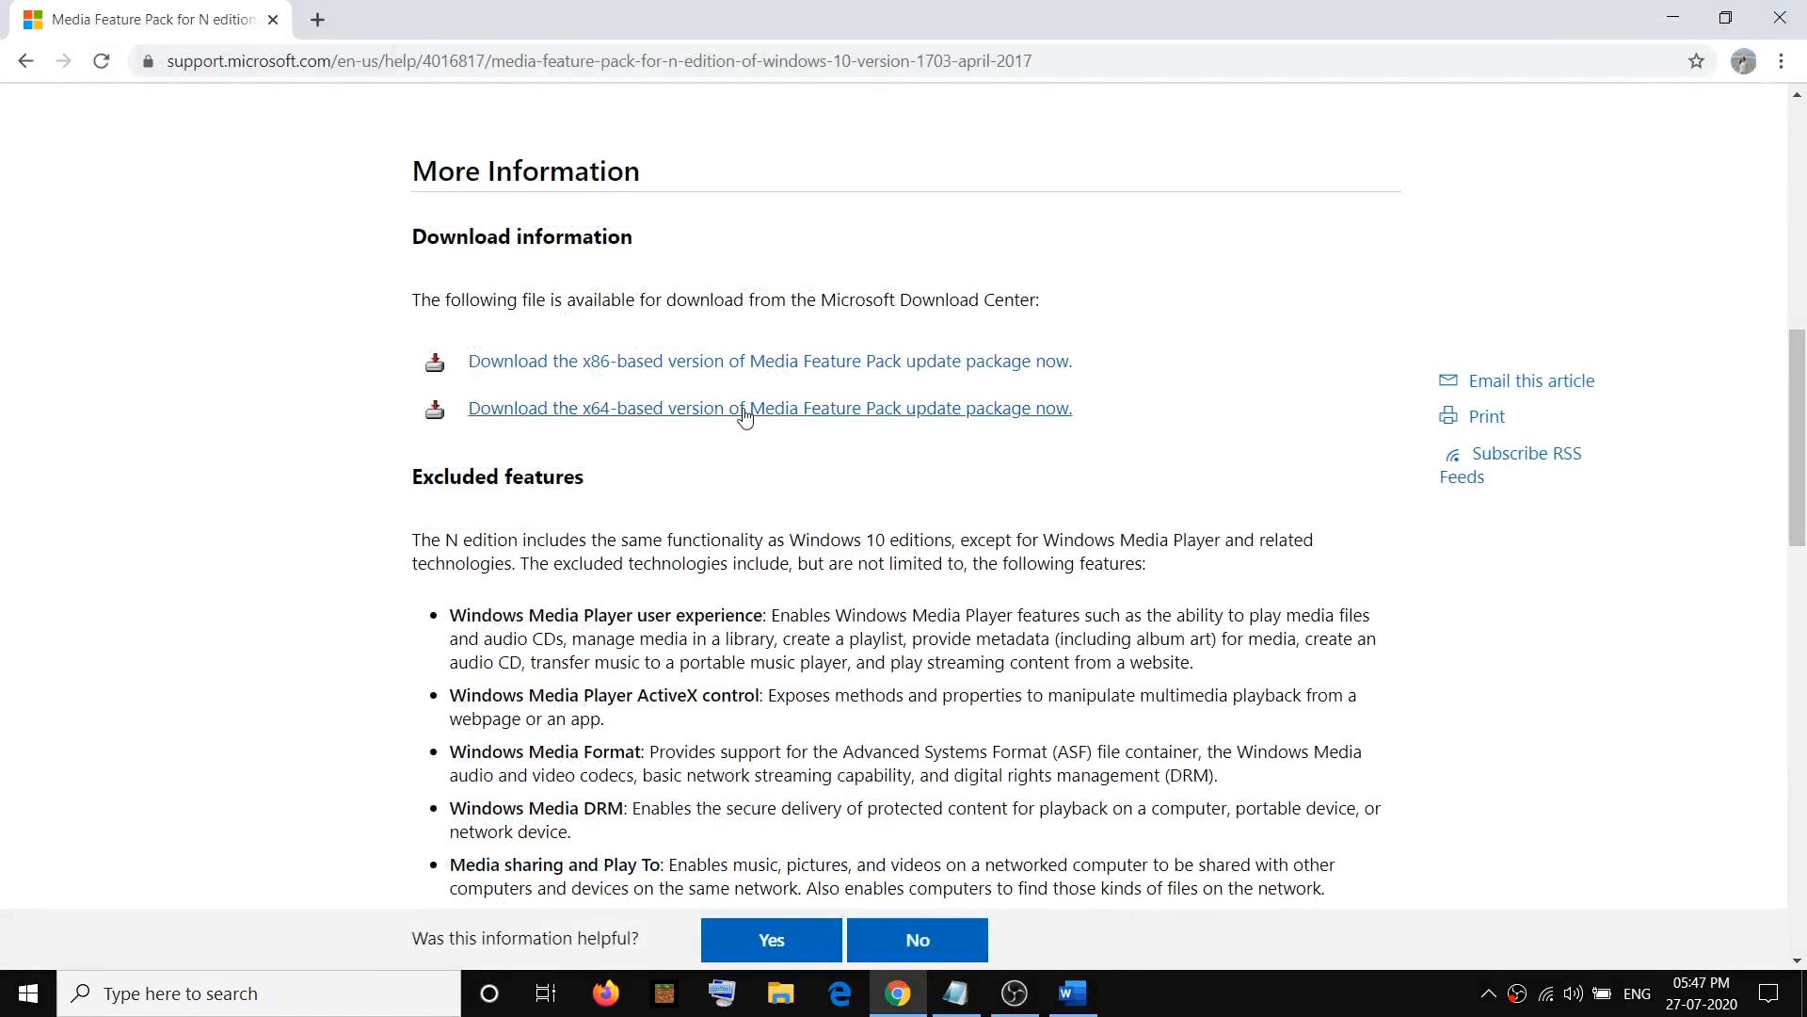
Start downloading the x64 Media Feature Pack update package, then minimise Chrome.
left_click(769, 406)
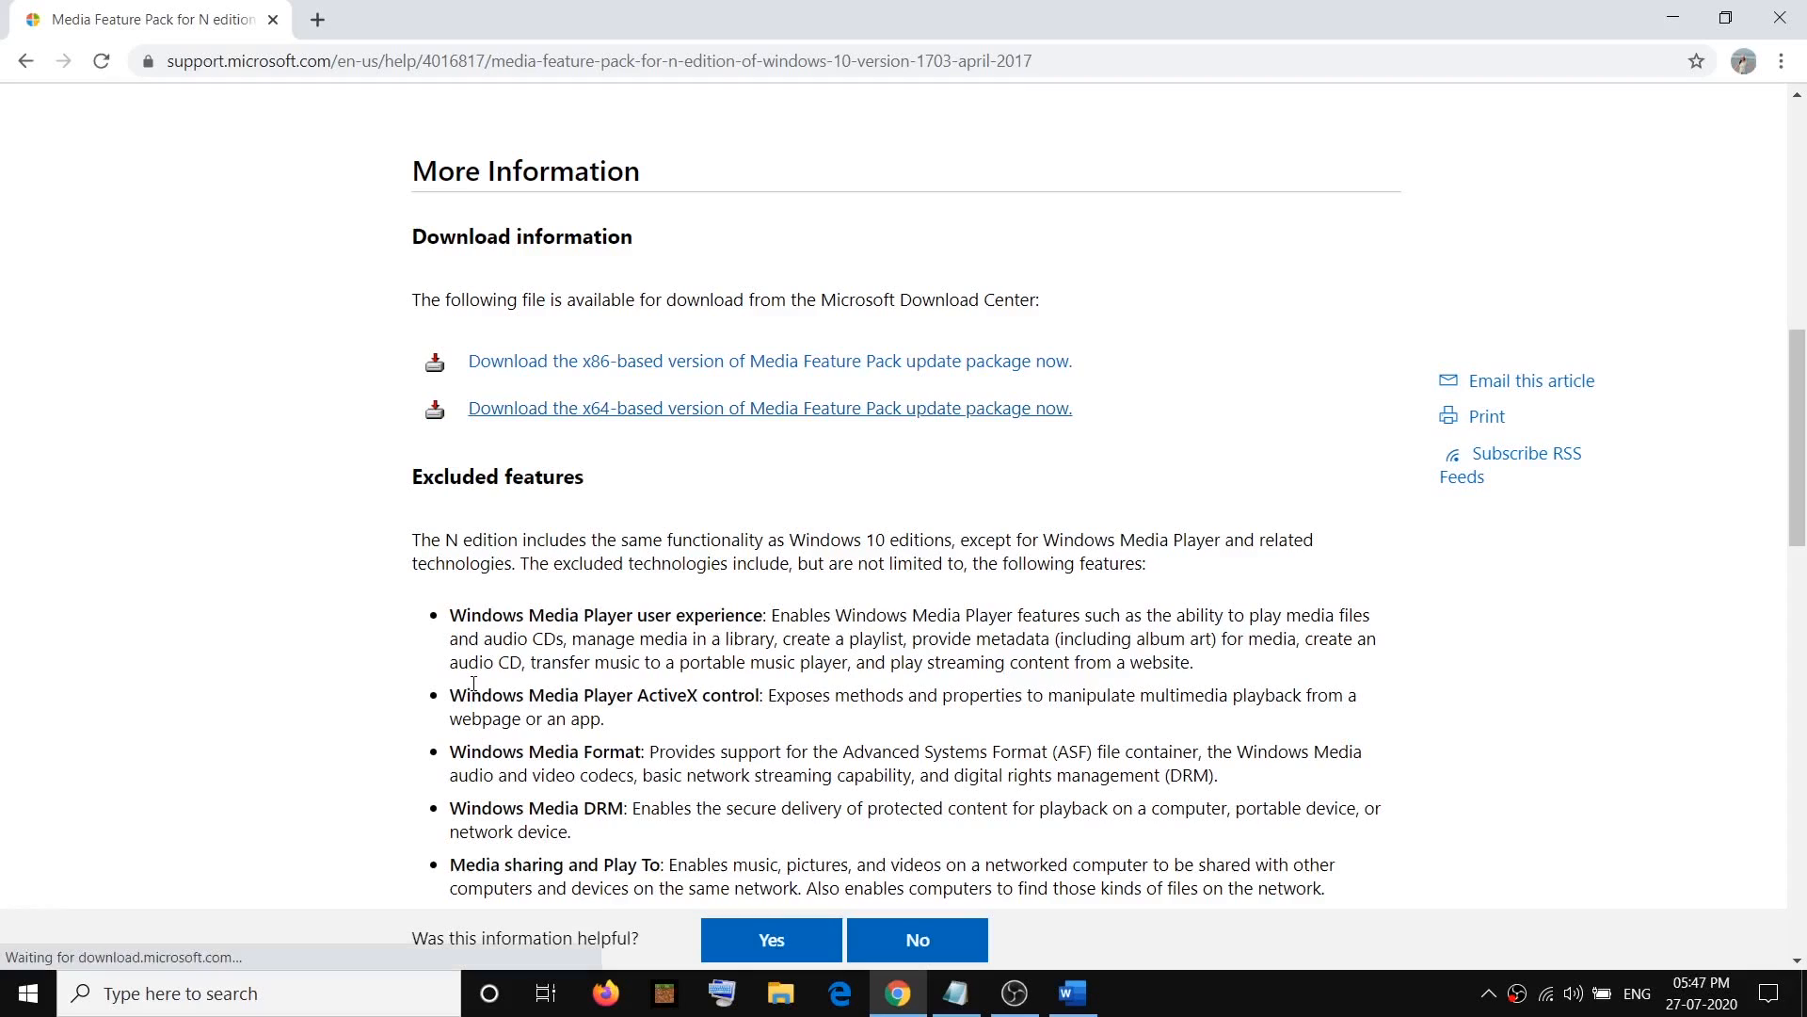
left_click(769, 407)
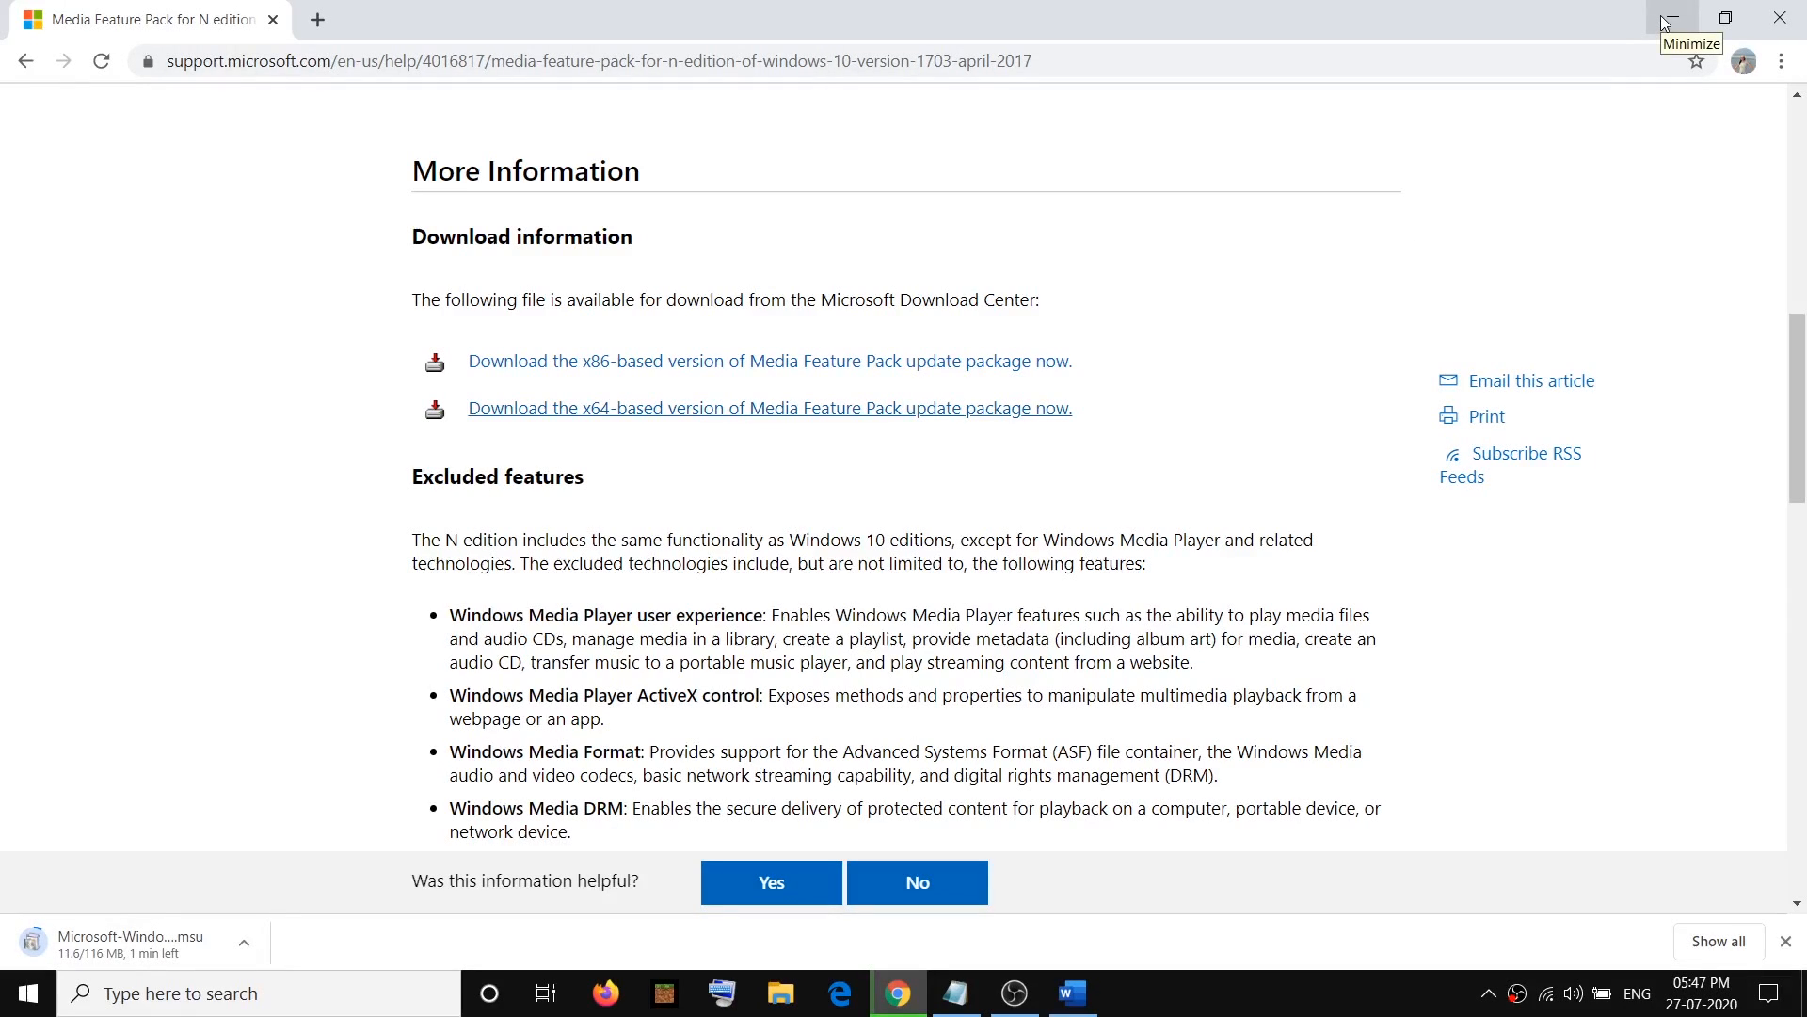
left_click(1073, 992)
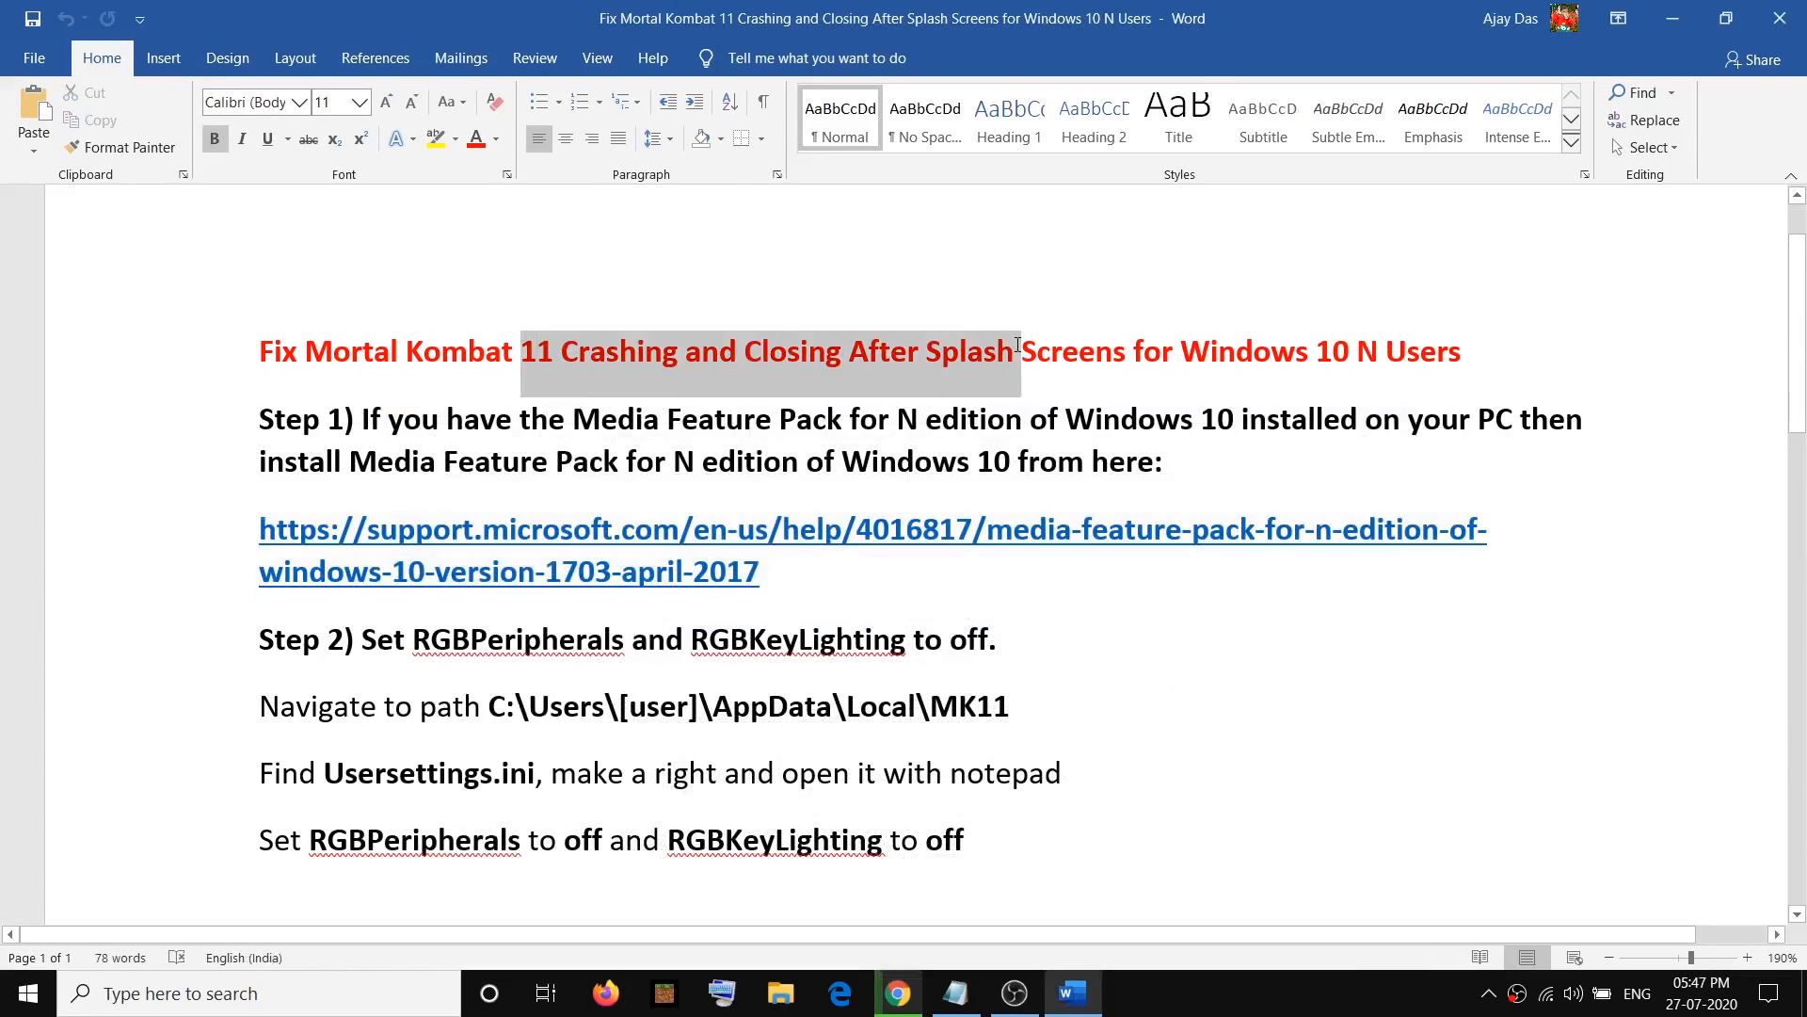
Scroll the Word guide down to Step 2 with the AppData\Local\MK11 path.
scroll("down", 3)
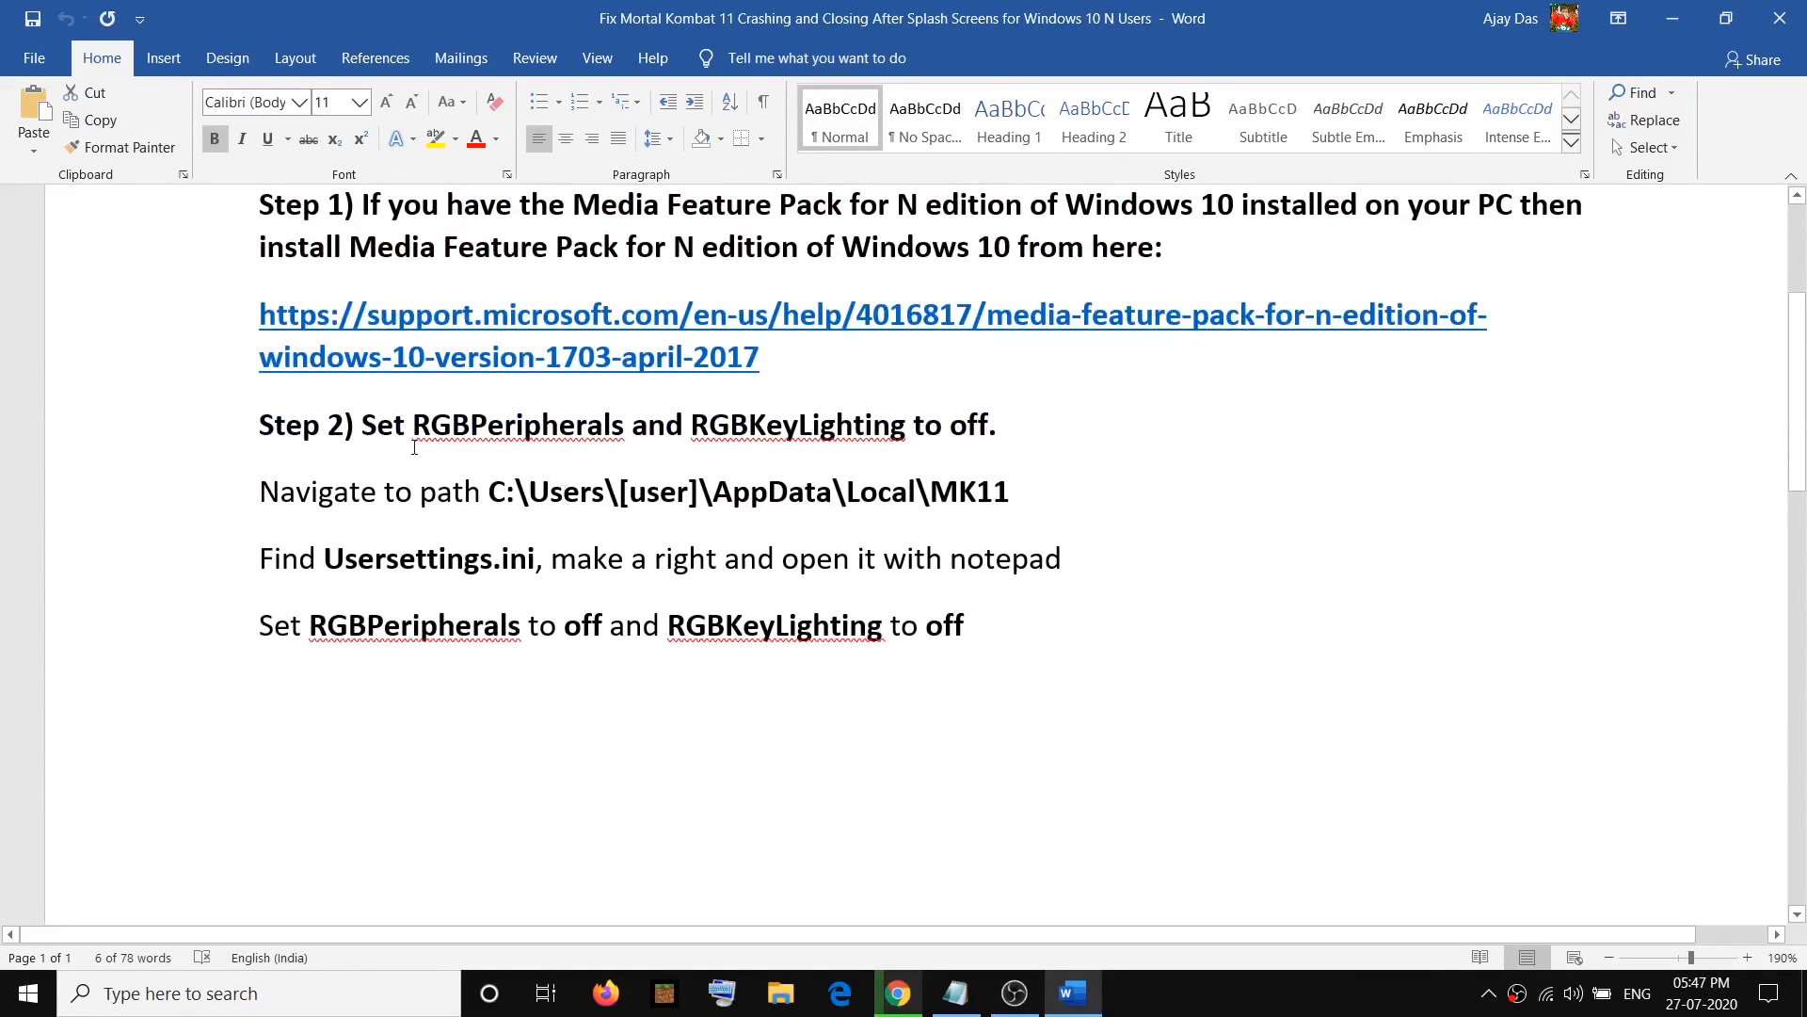
mouse_move(503, 447)
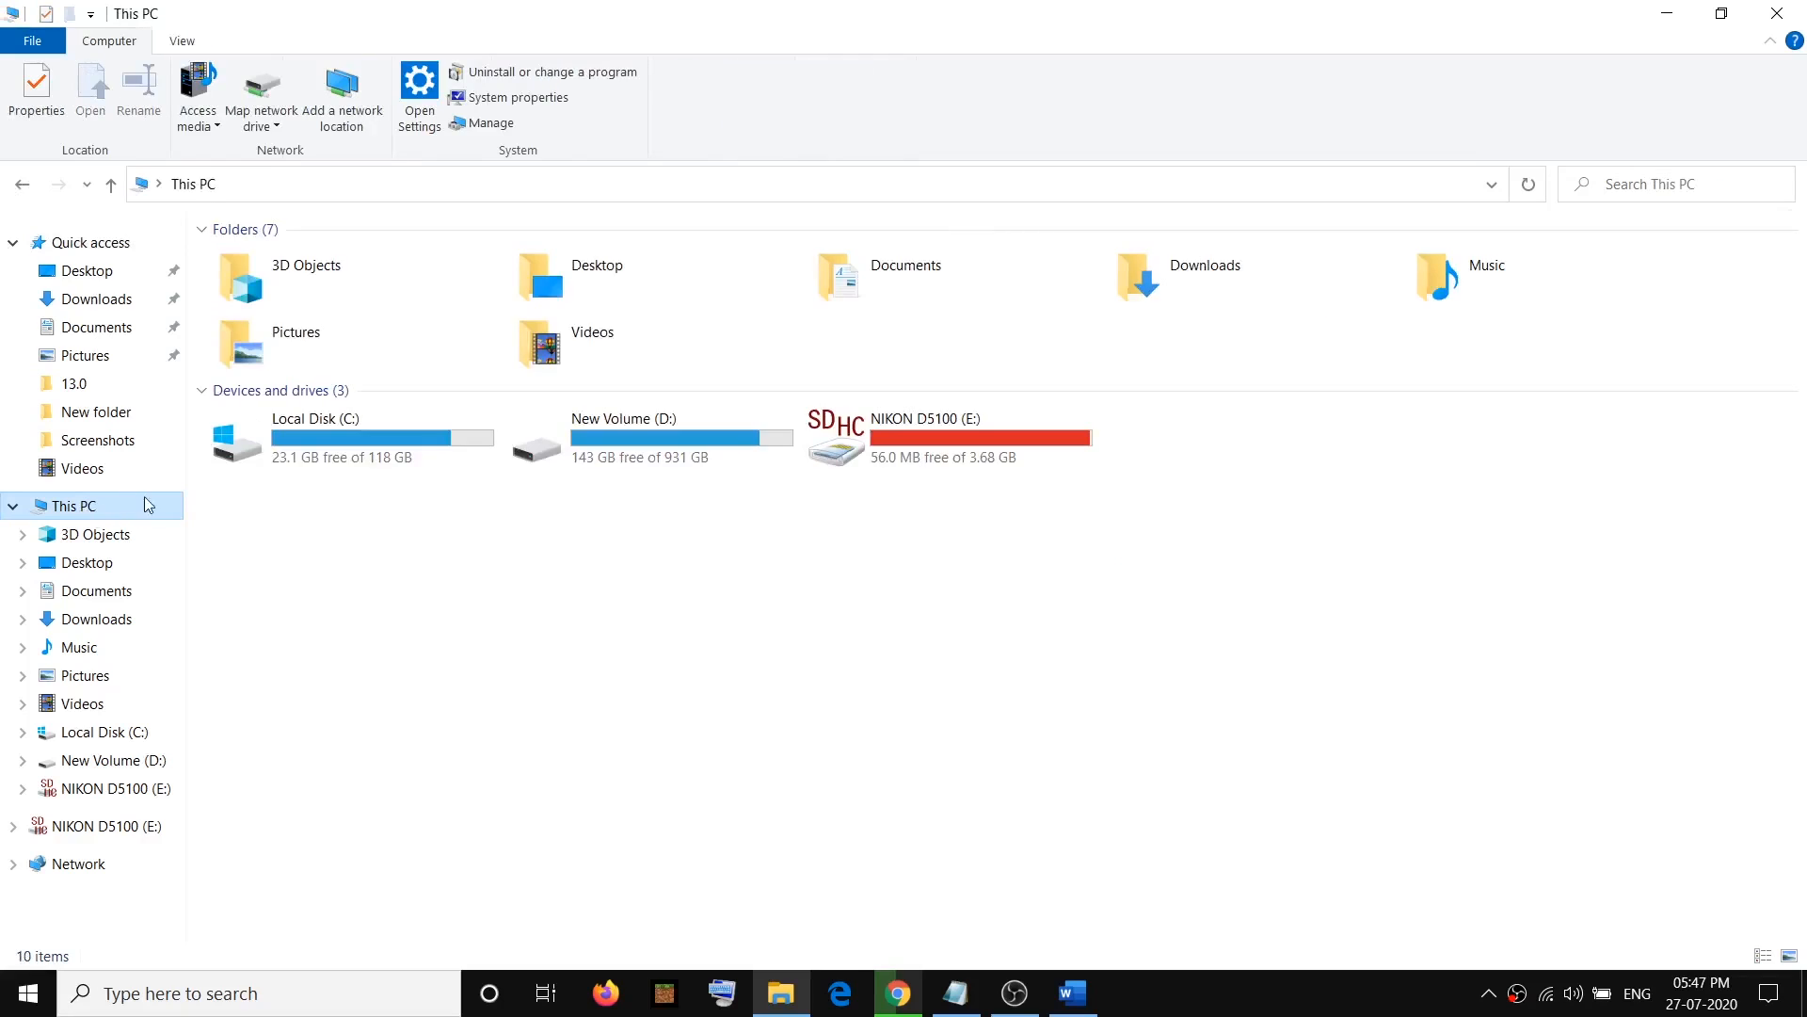
Open Local Disk (C:), then Users, then the Test user's folder.
double_click(314, 438)
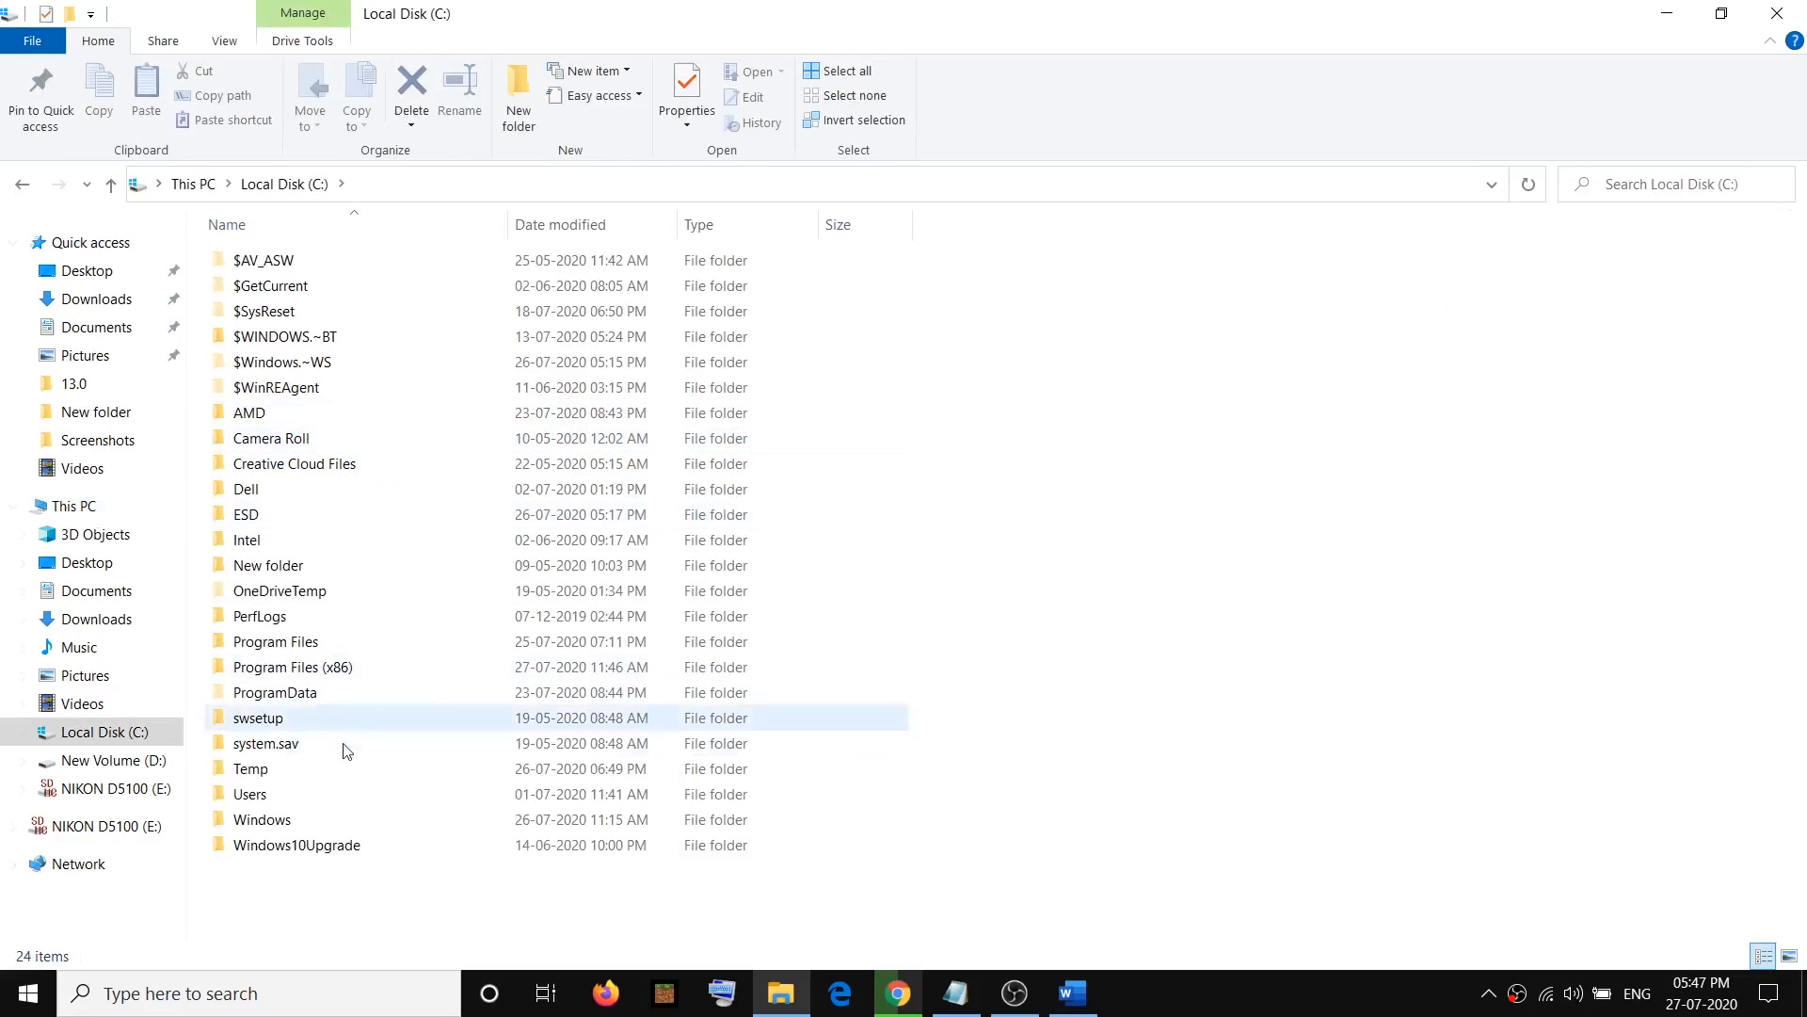
left_click(250, 792)
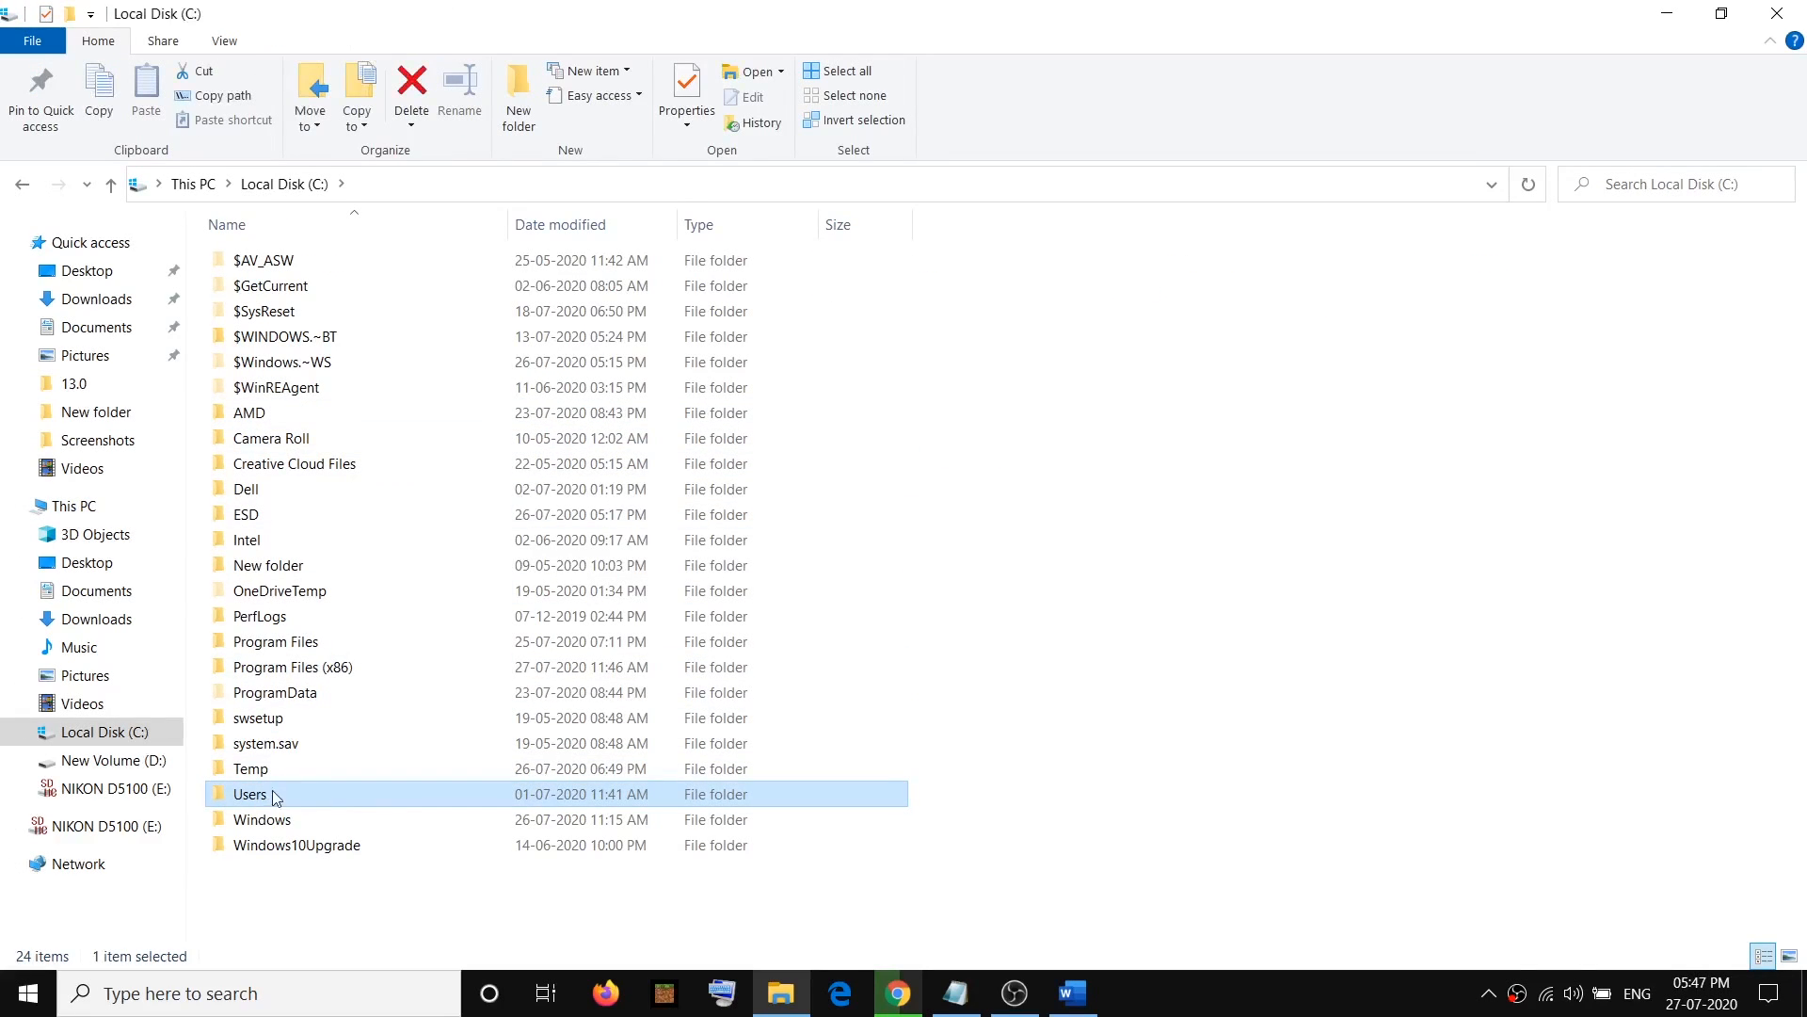
double_click(250, 793)
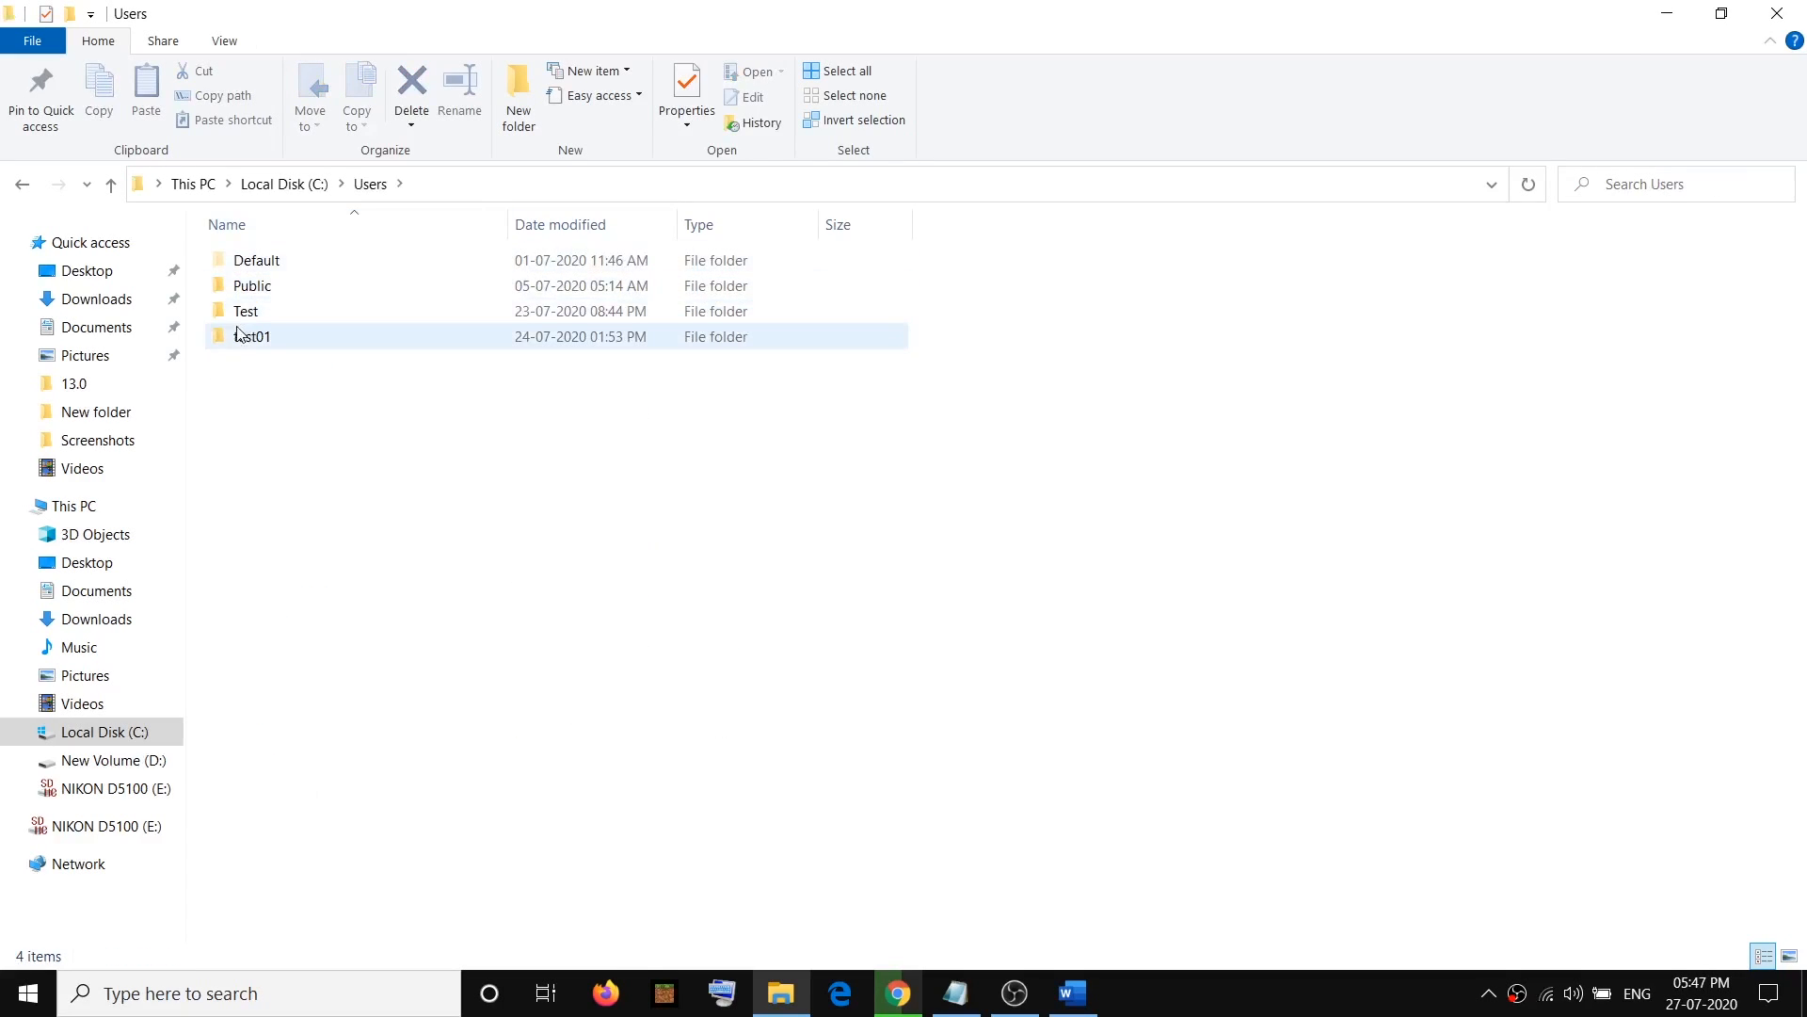
double_click(245, 335)
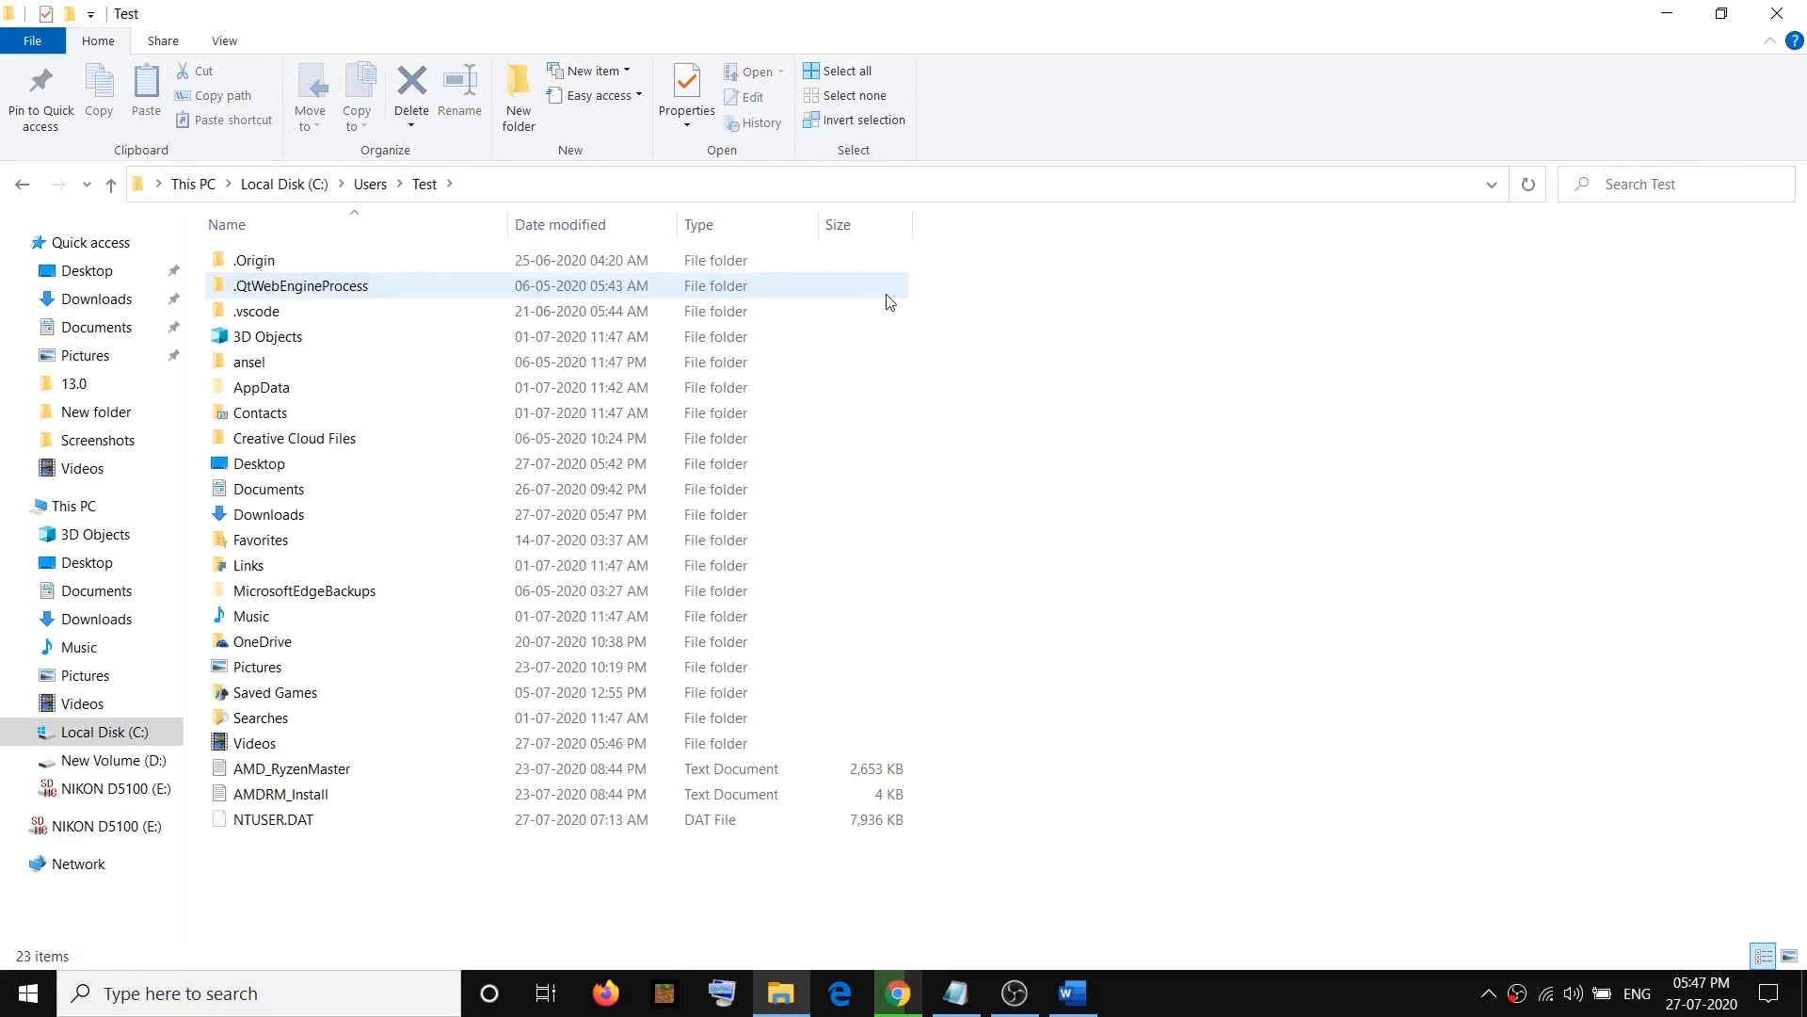
Show hidden items and open AppData, then its Local folder.
left_click(1072, 993)
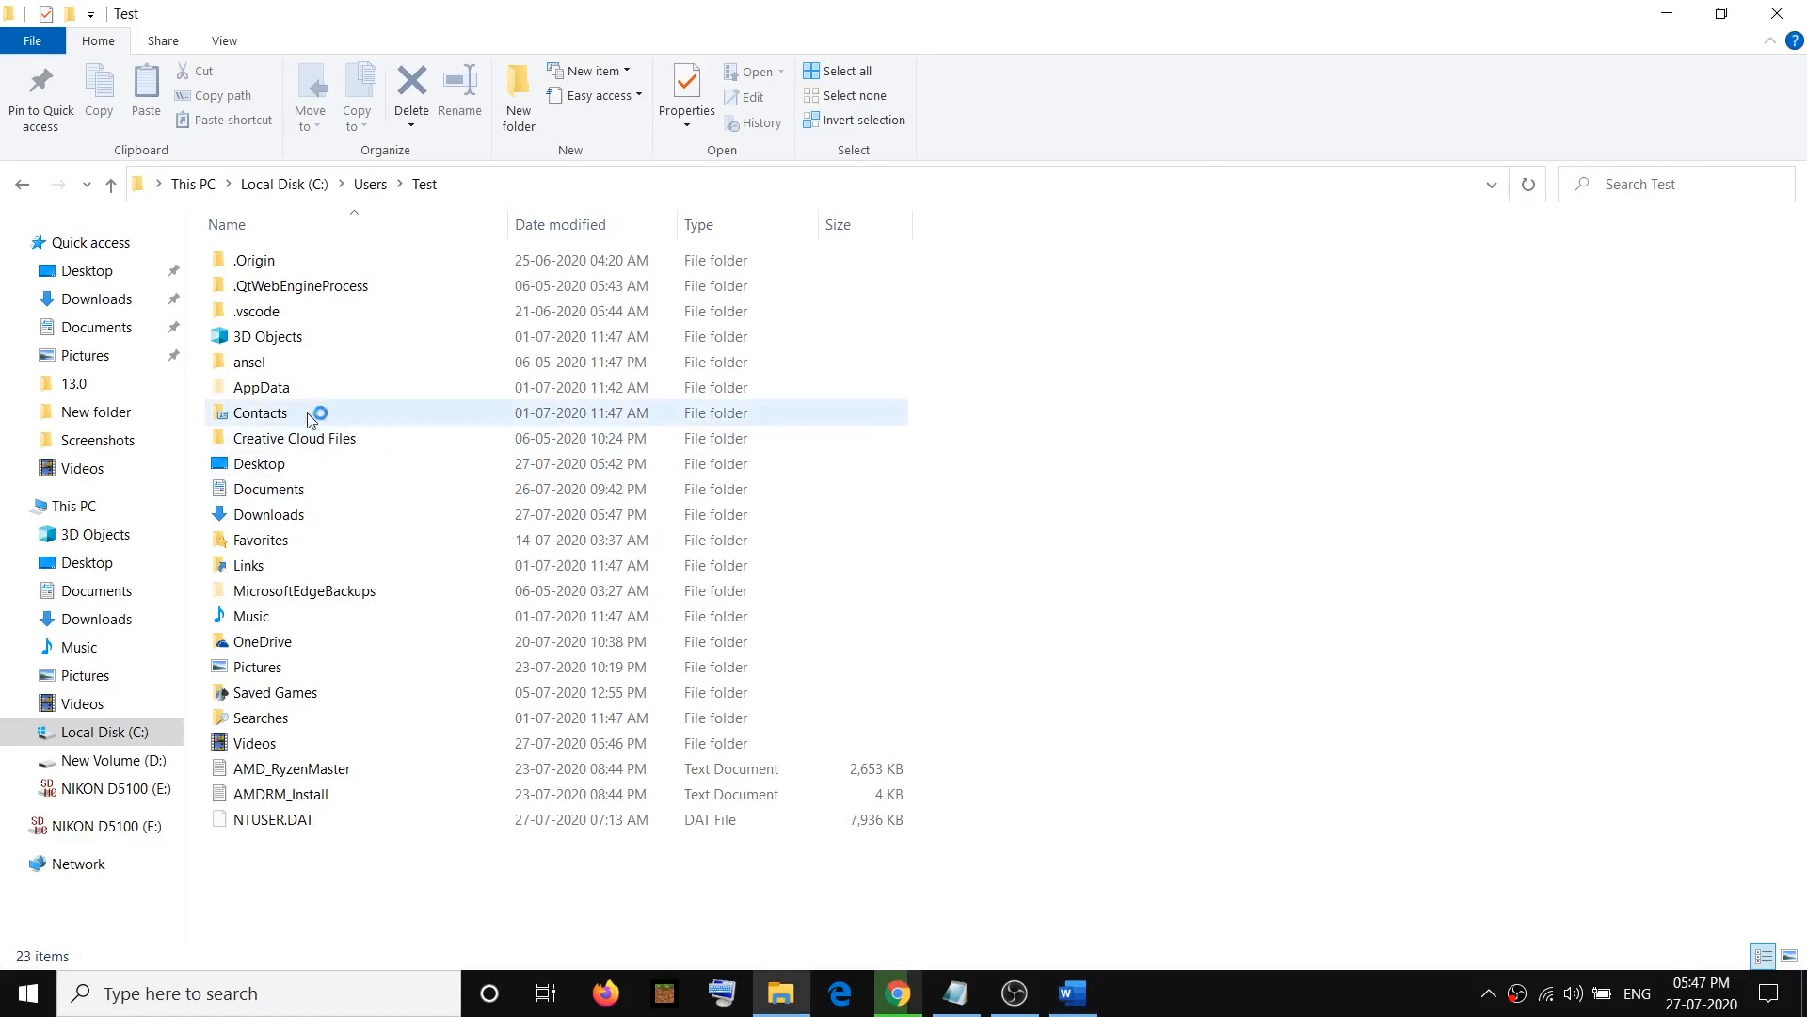
left_click(261, 386)
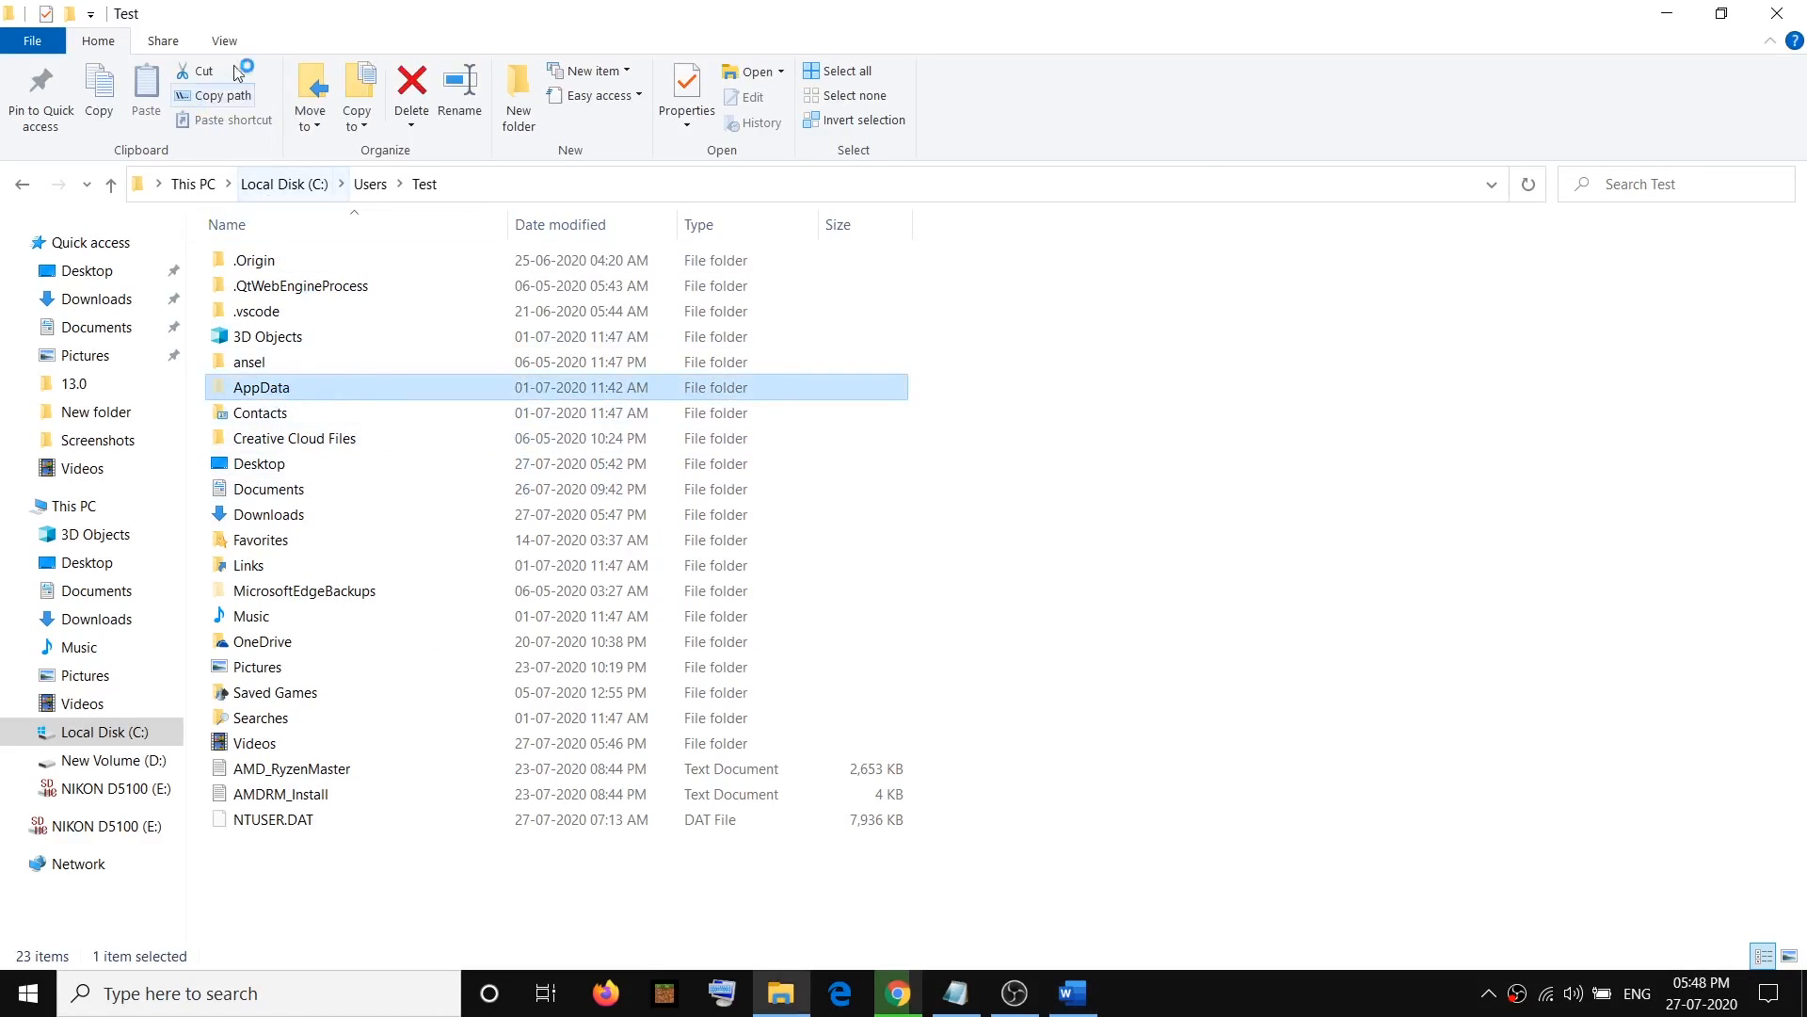
left_click(224, 40)
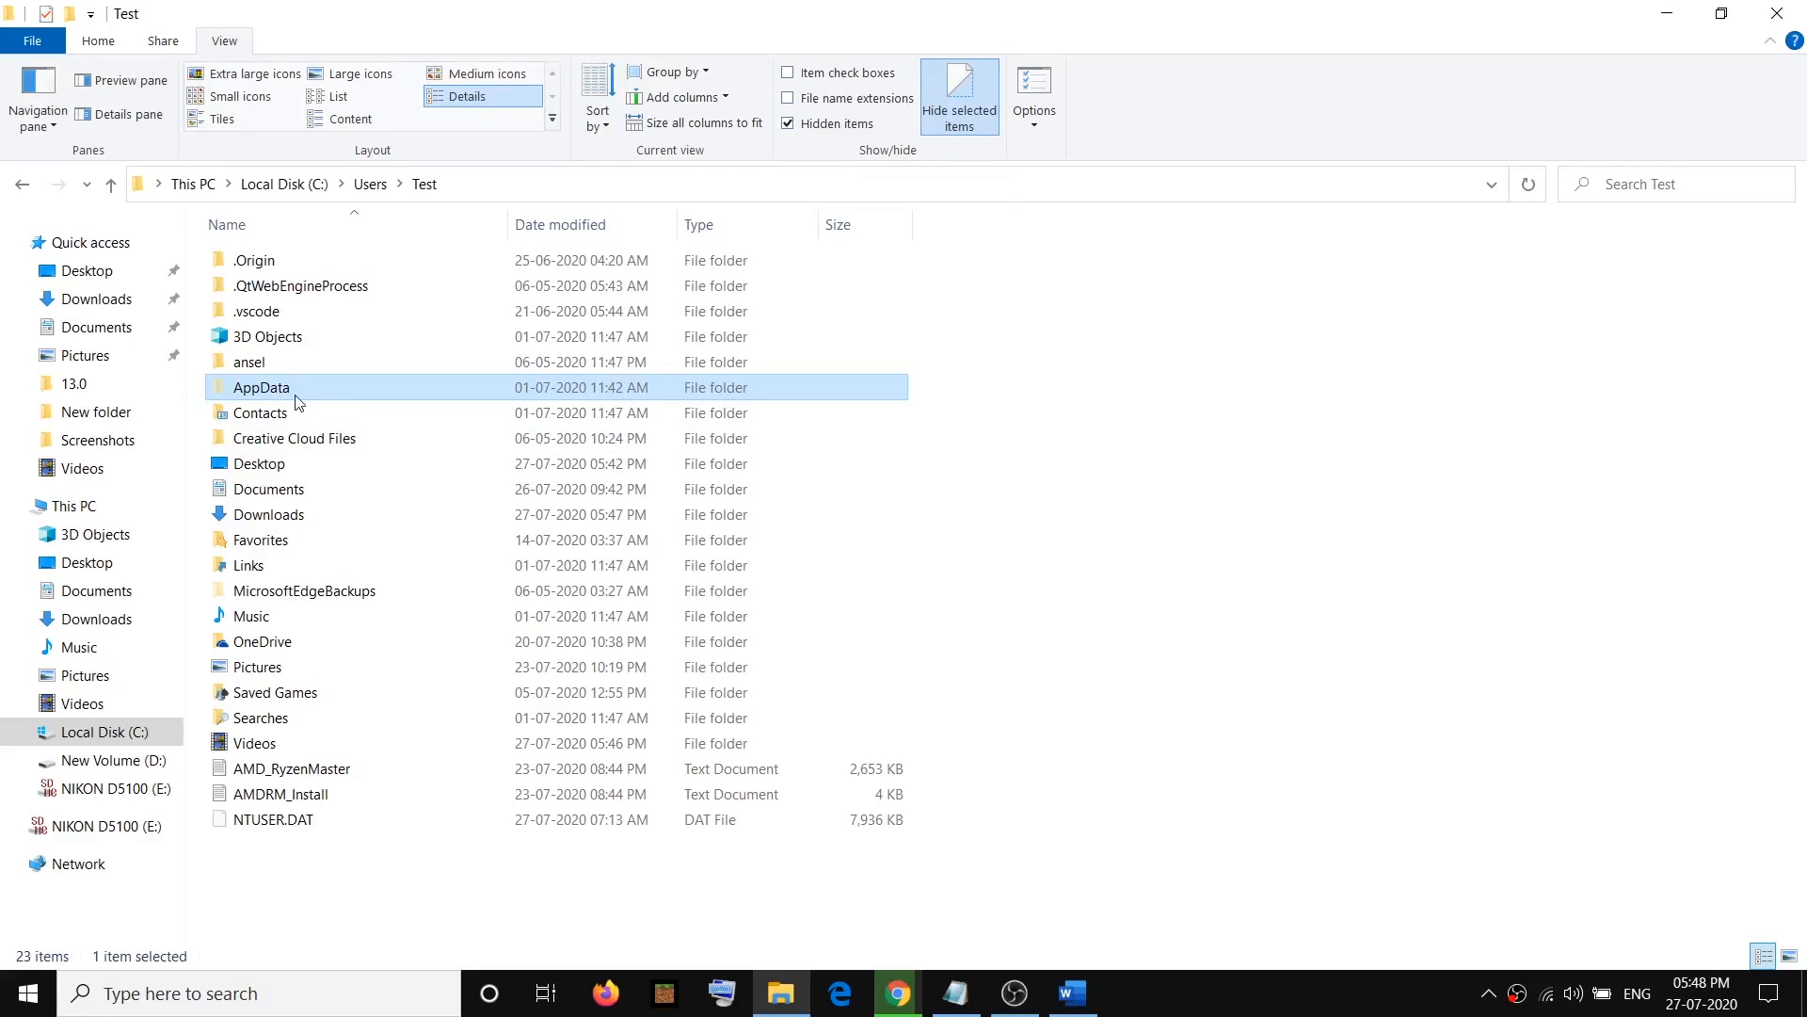
mouse_move(334, 401)
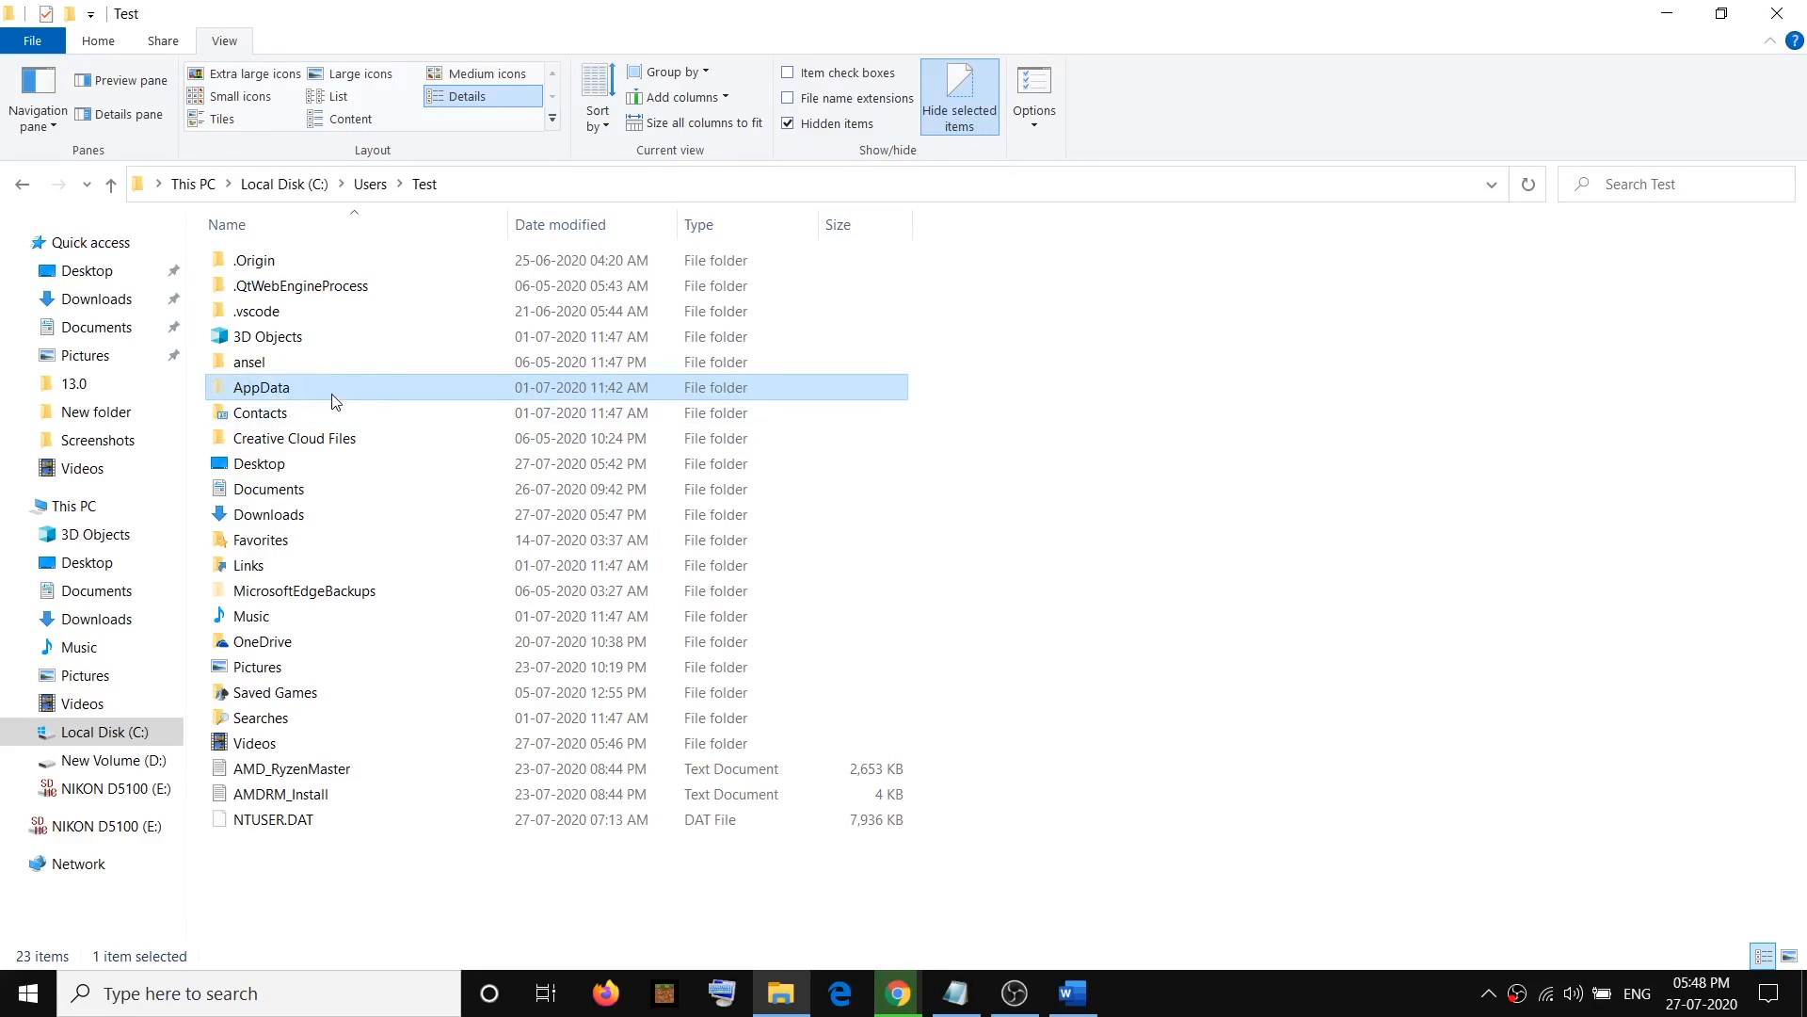
double_click(262, 386)
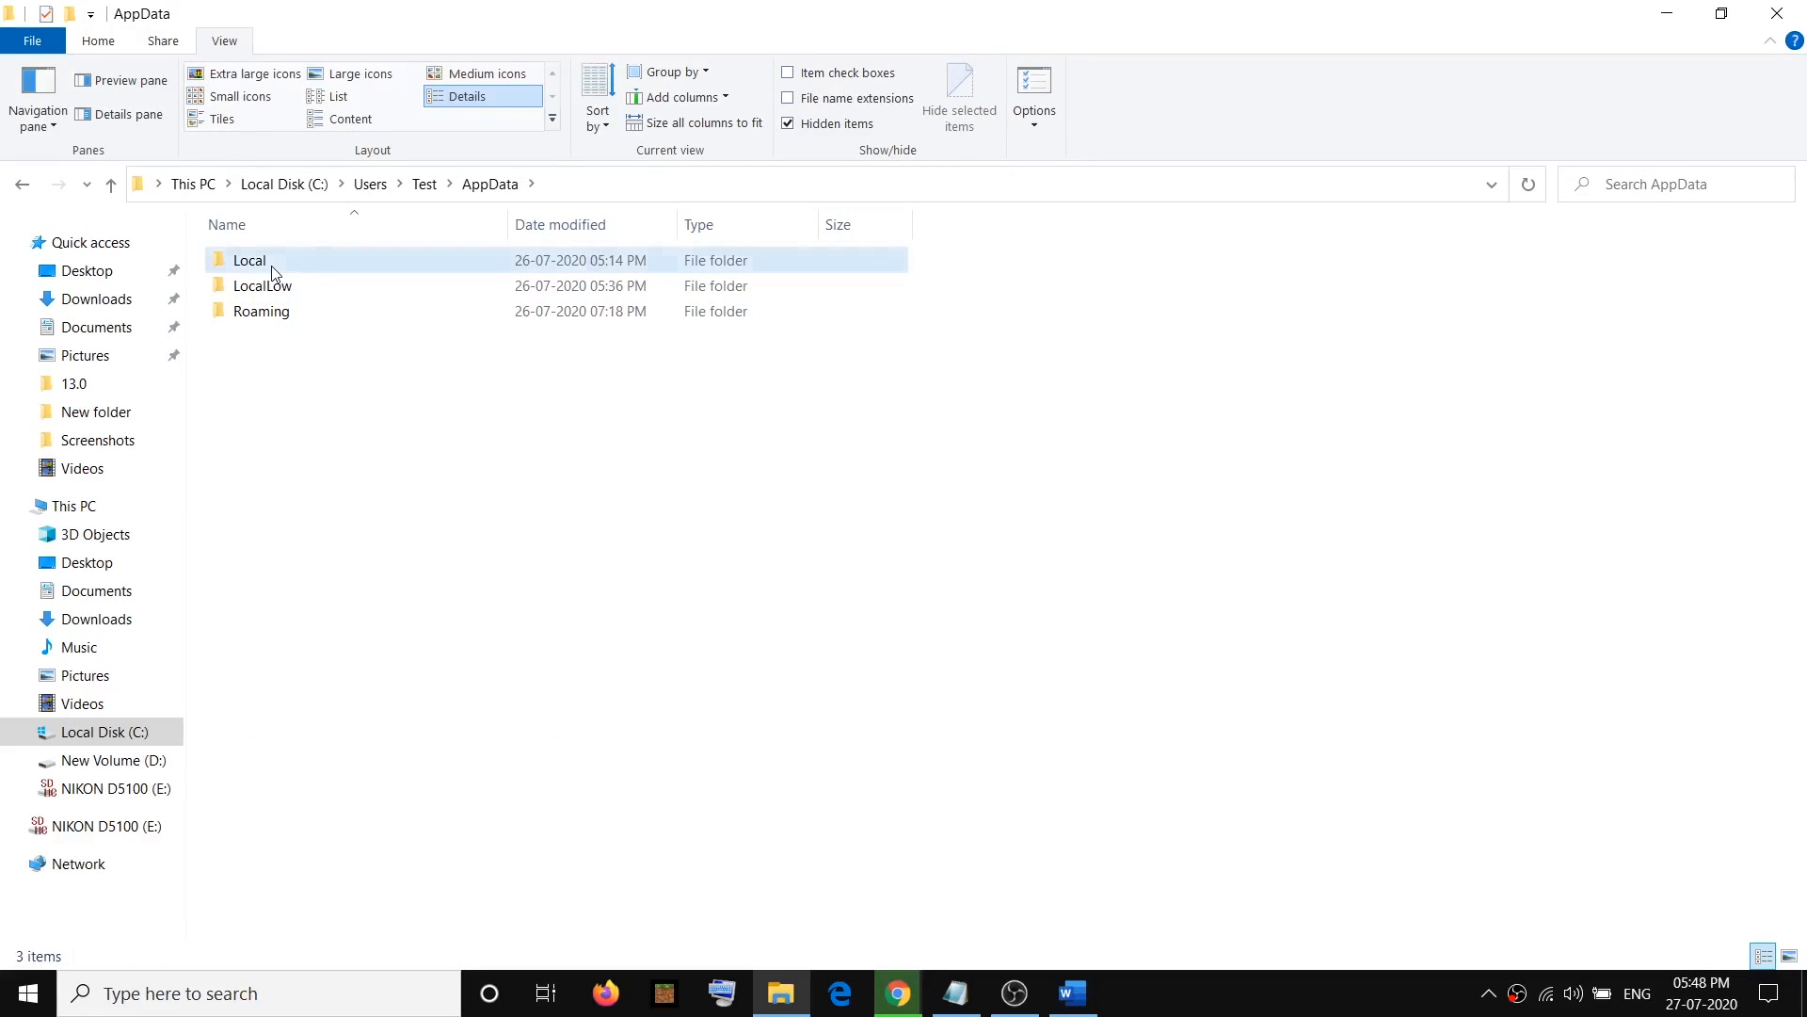
double_click(249, 260)
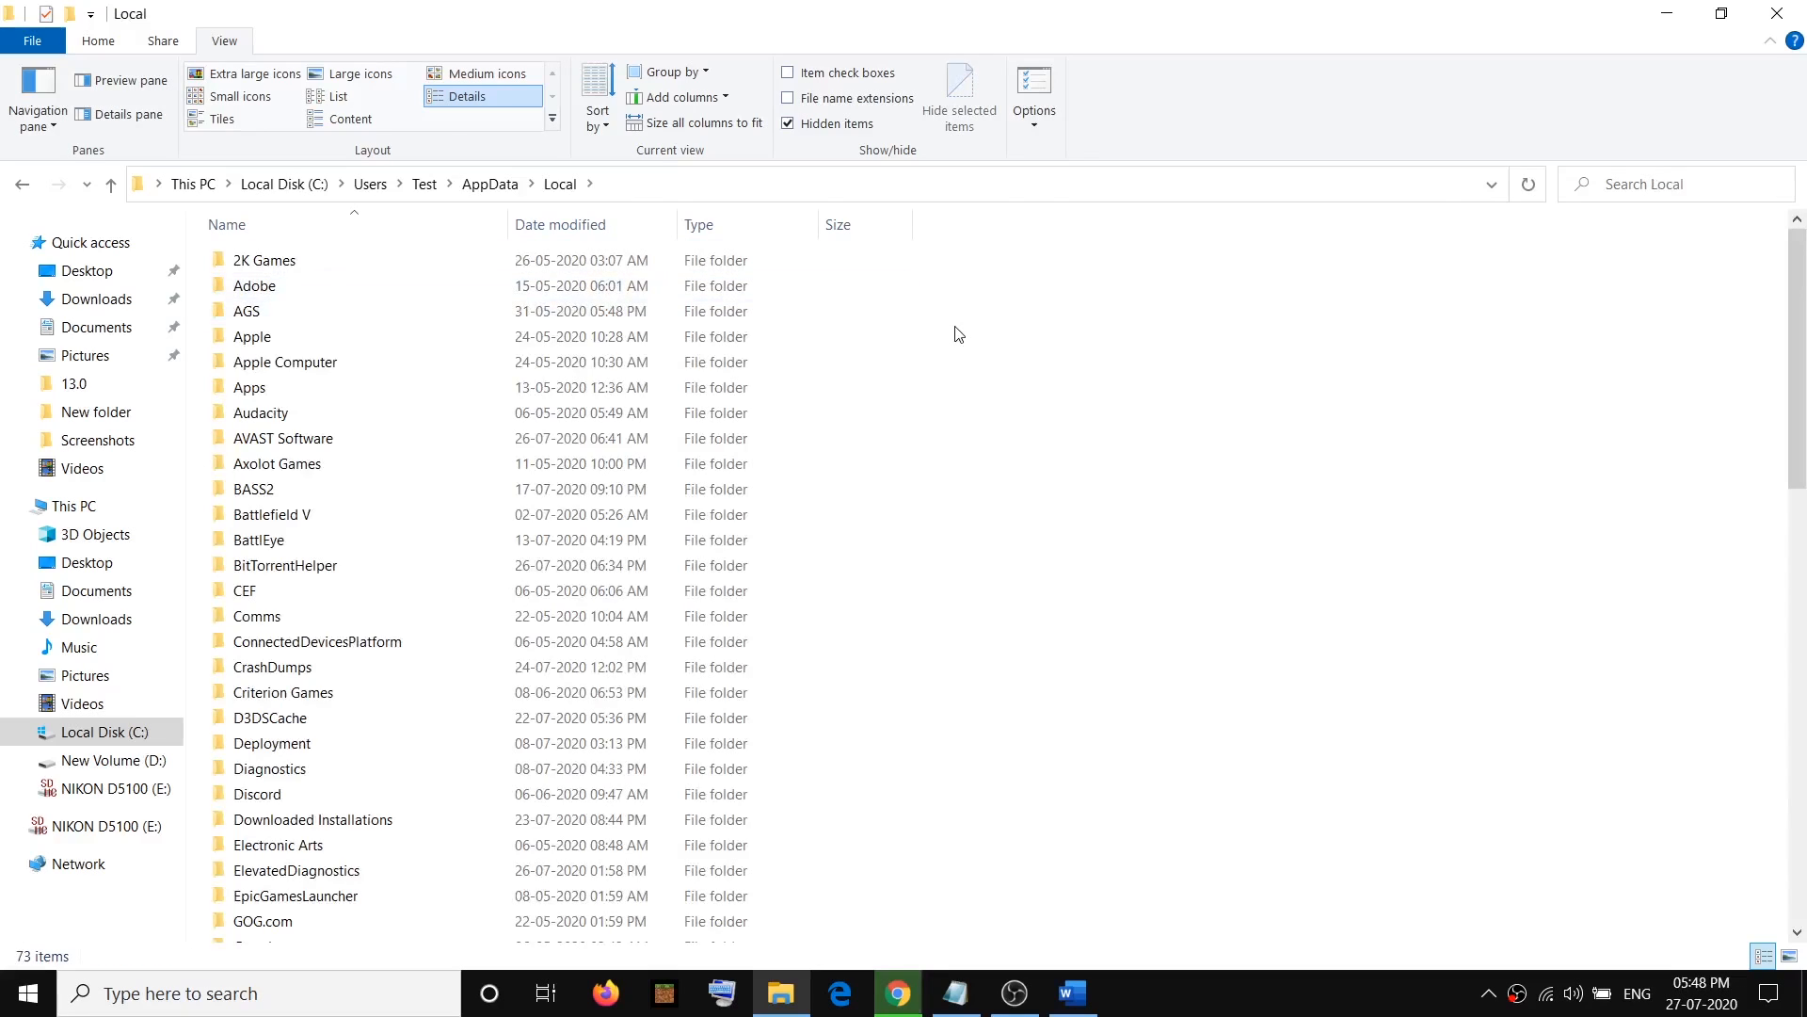
left_click(1072, 992)
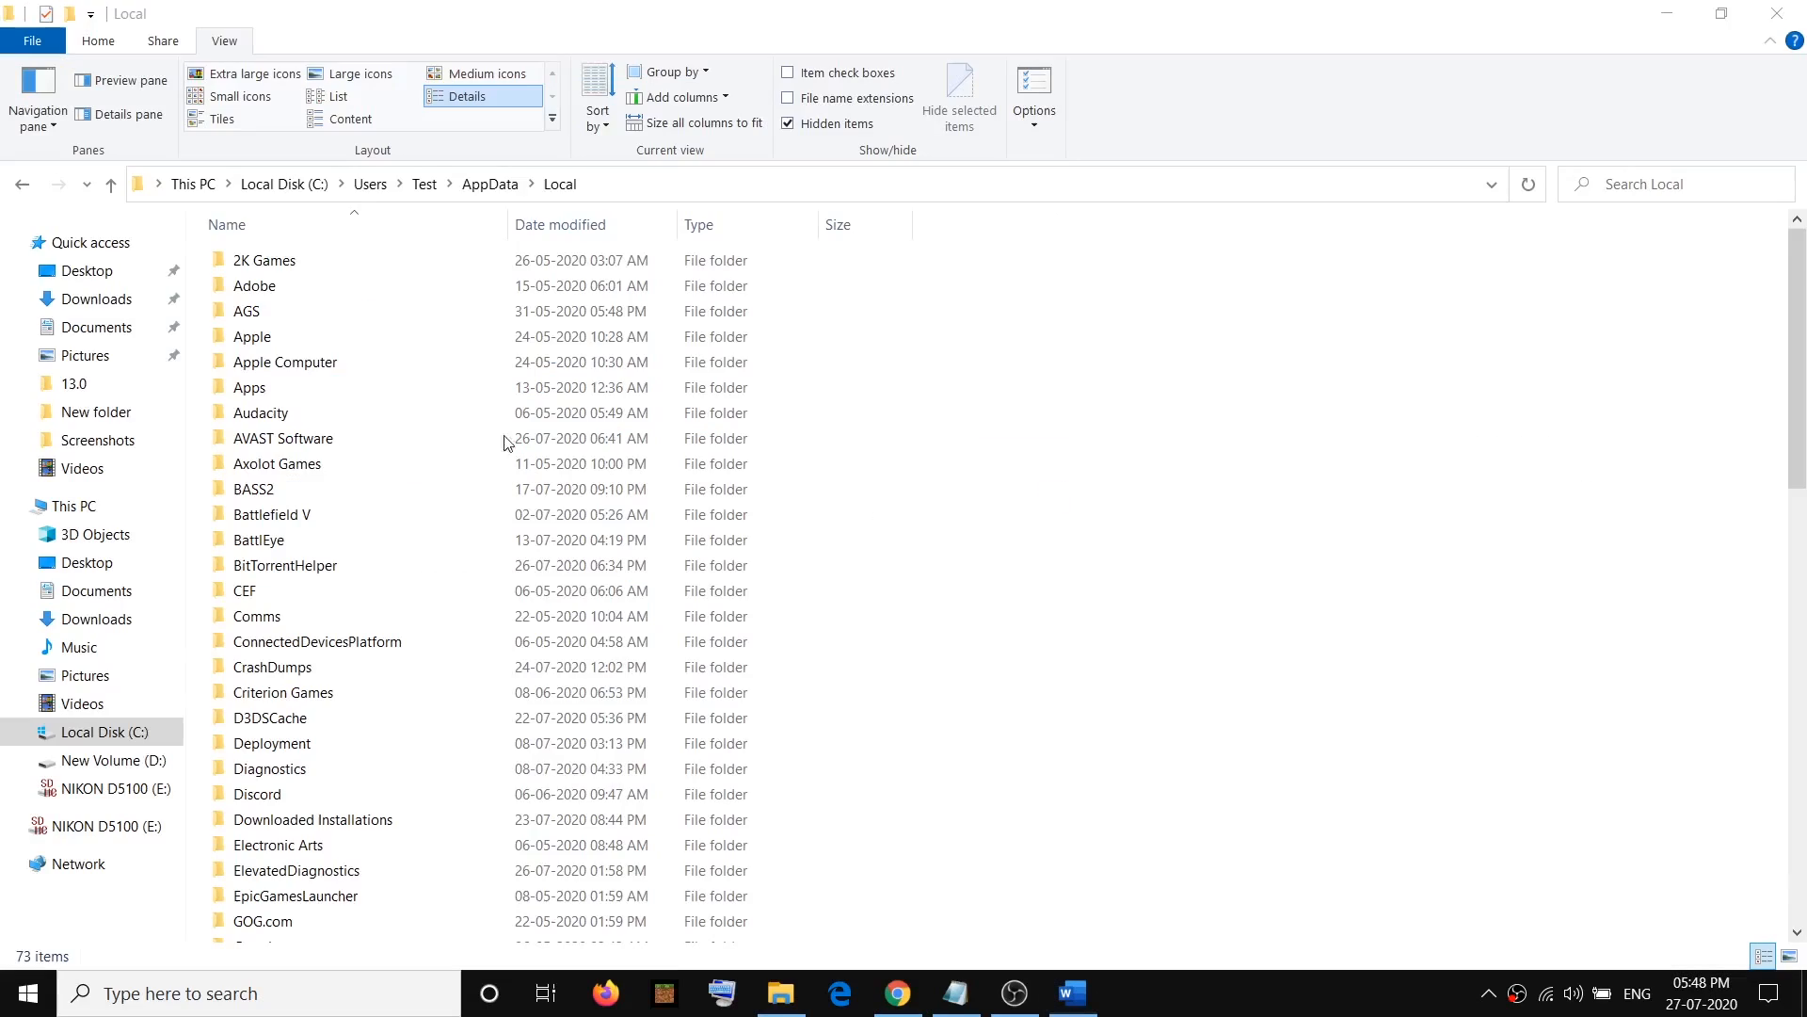
Back in Word, highlight MK11, Usersettings.ini and notepad in the Step 2 text.
left_click(1071, 992)
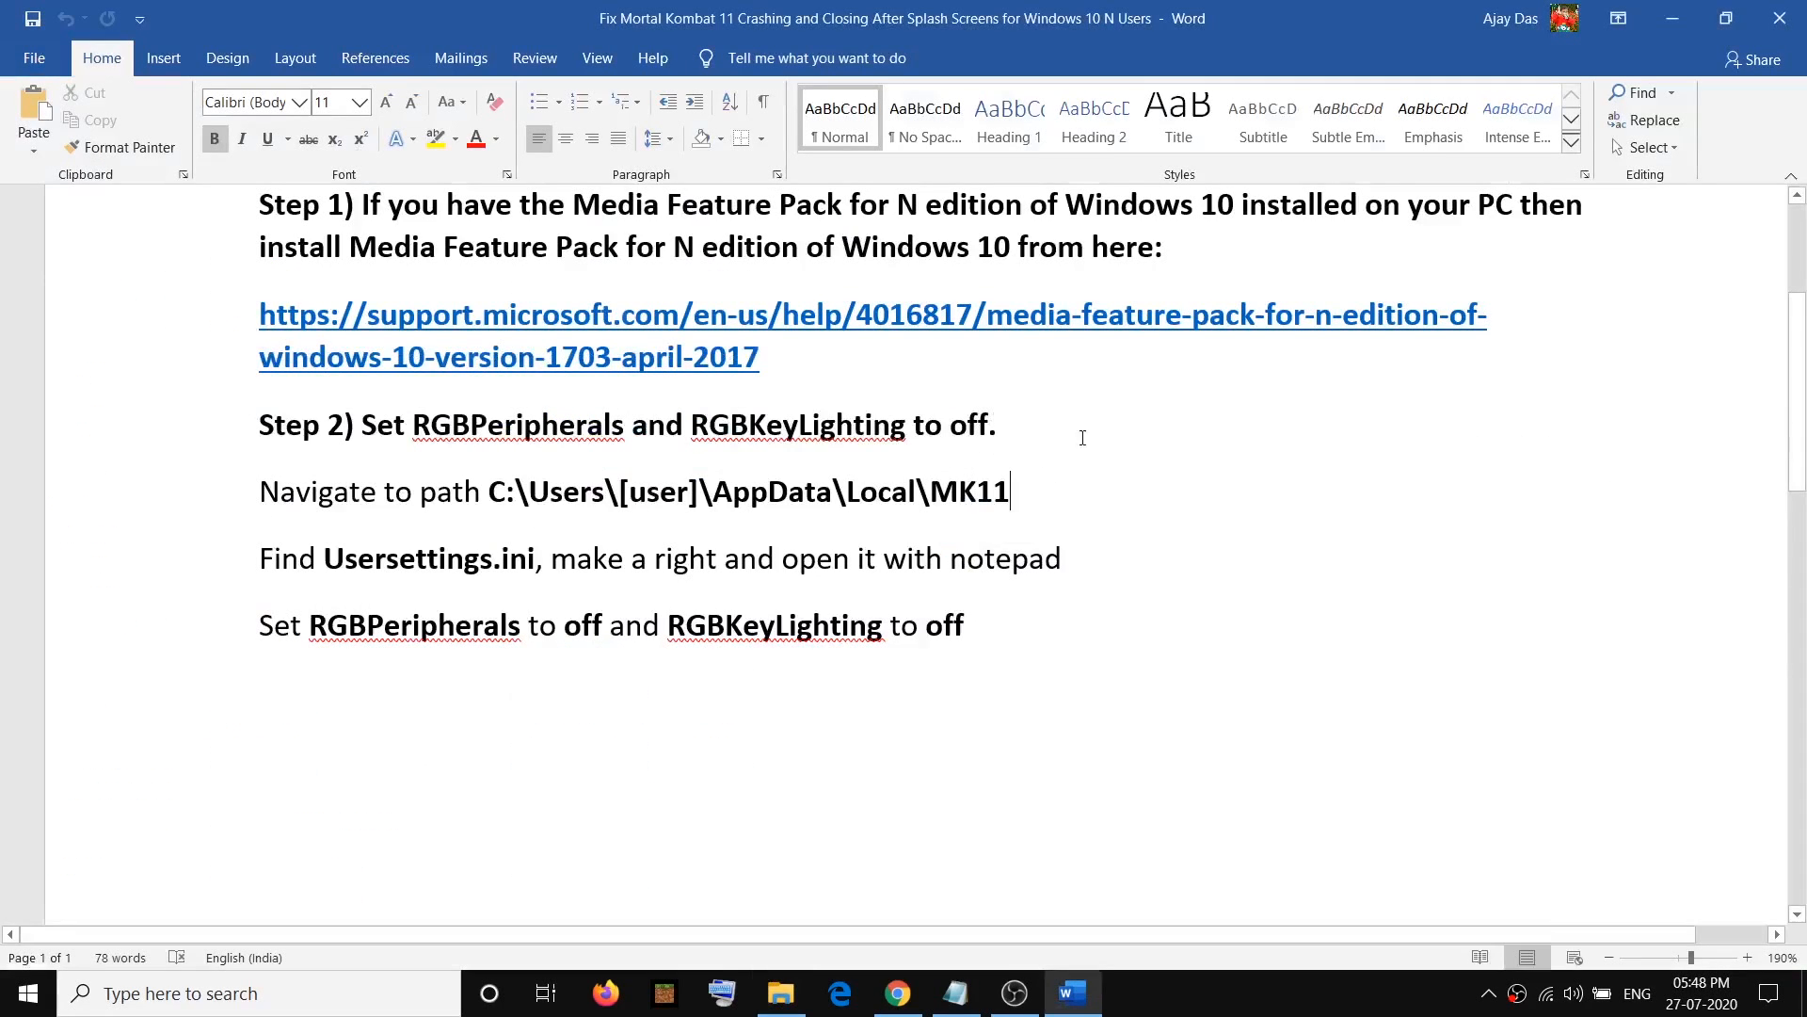
double_click(972, 491)
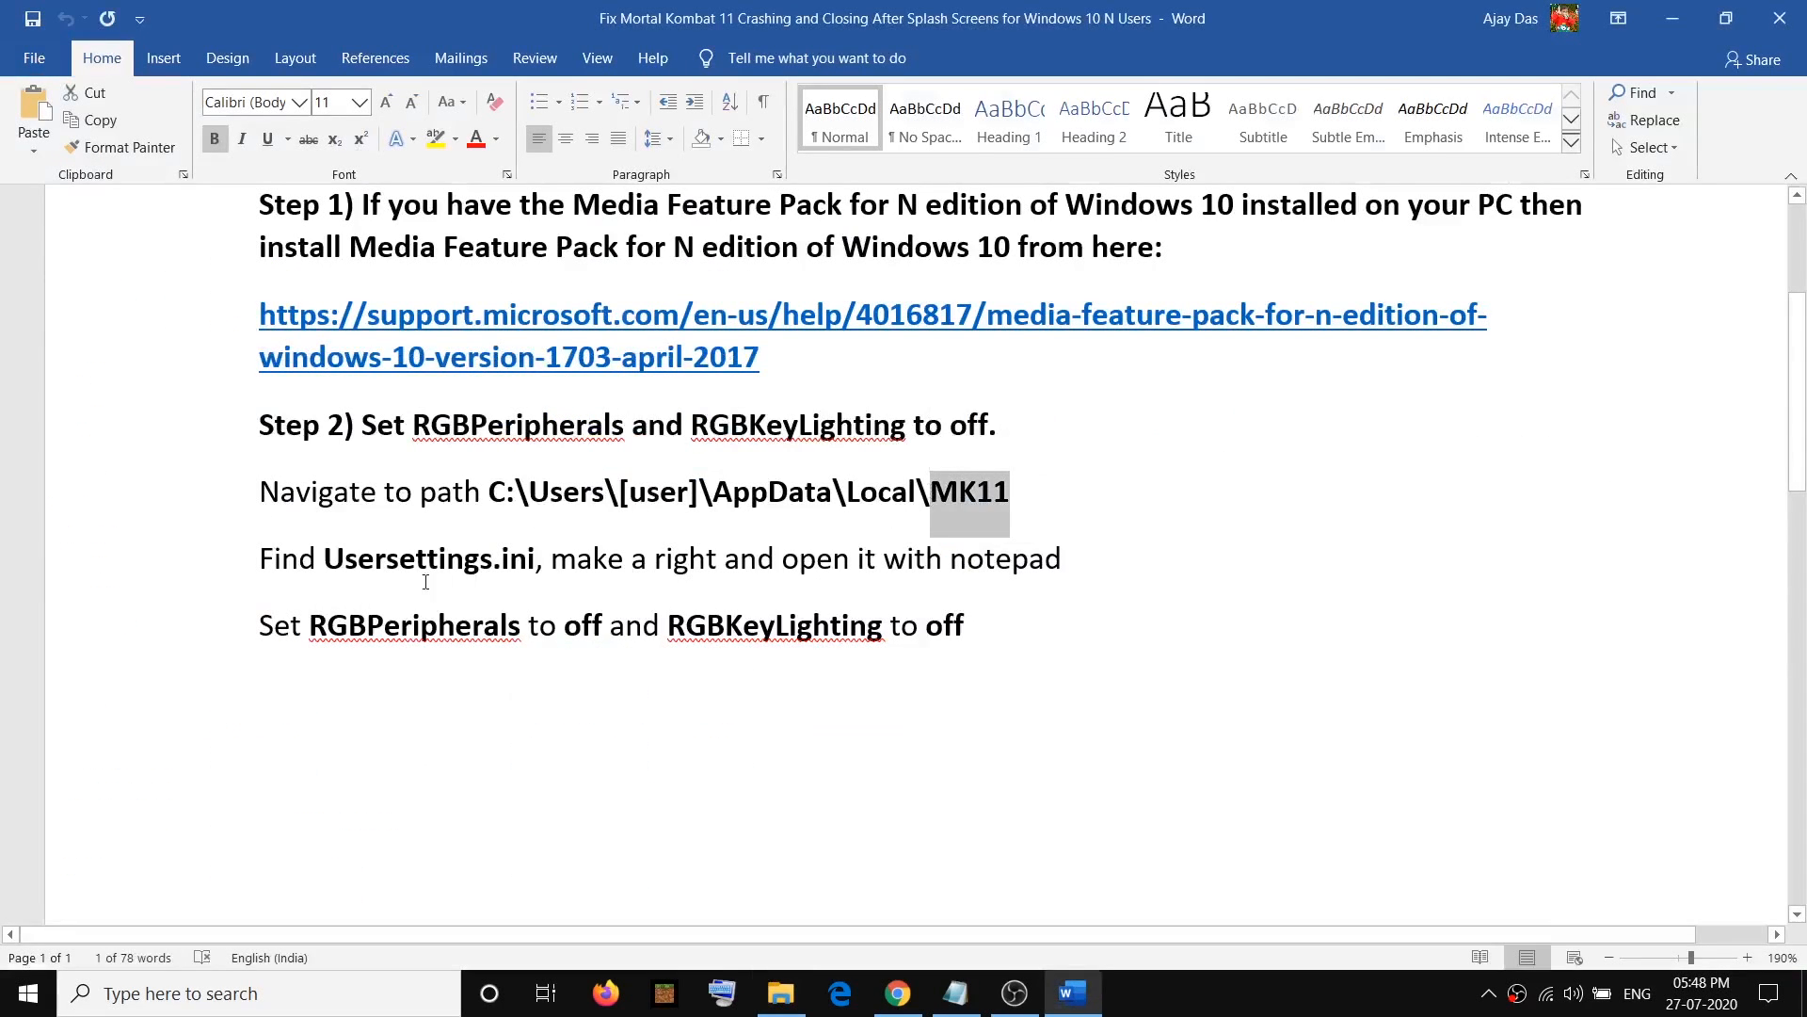
double_click(385, 558)
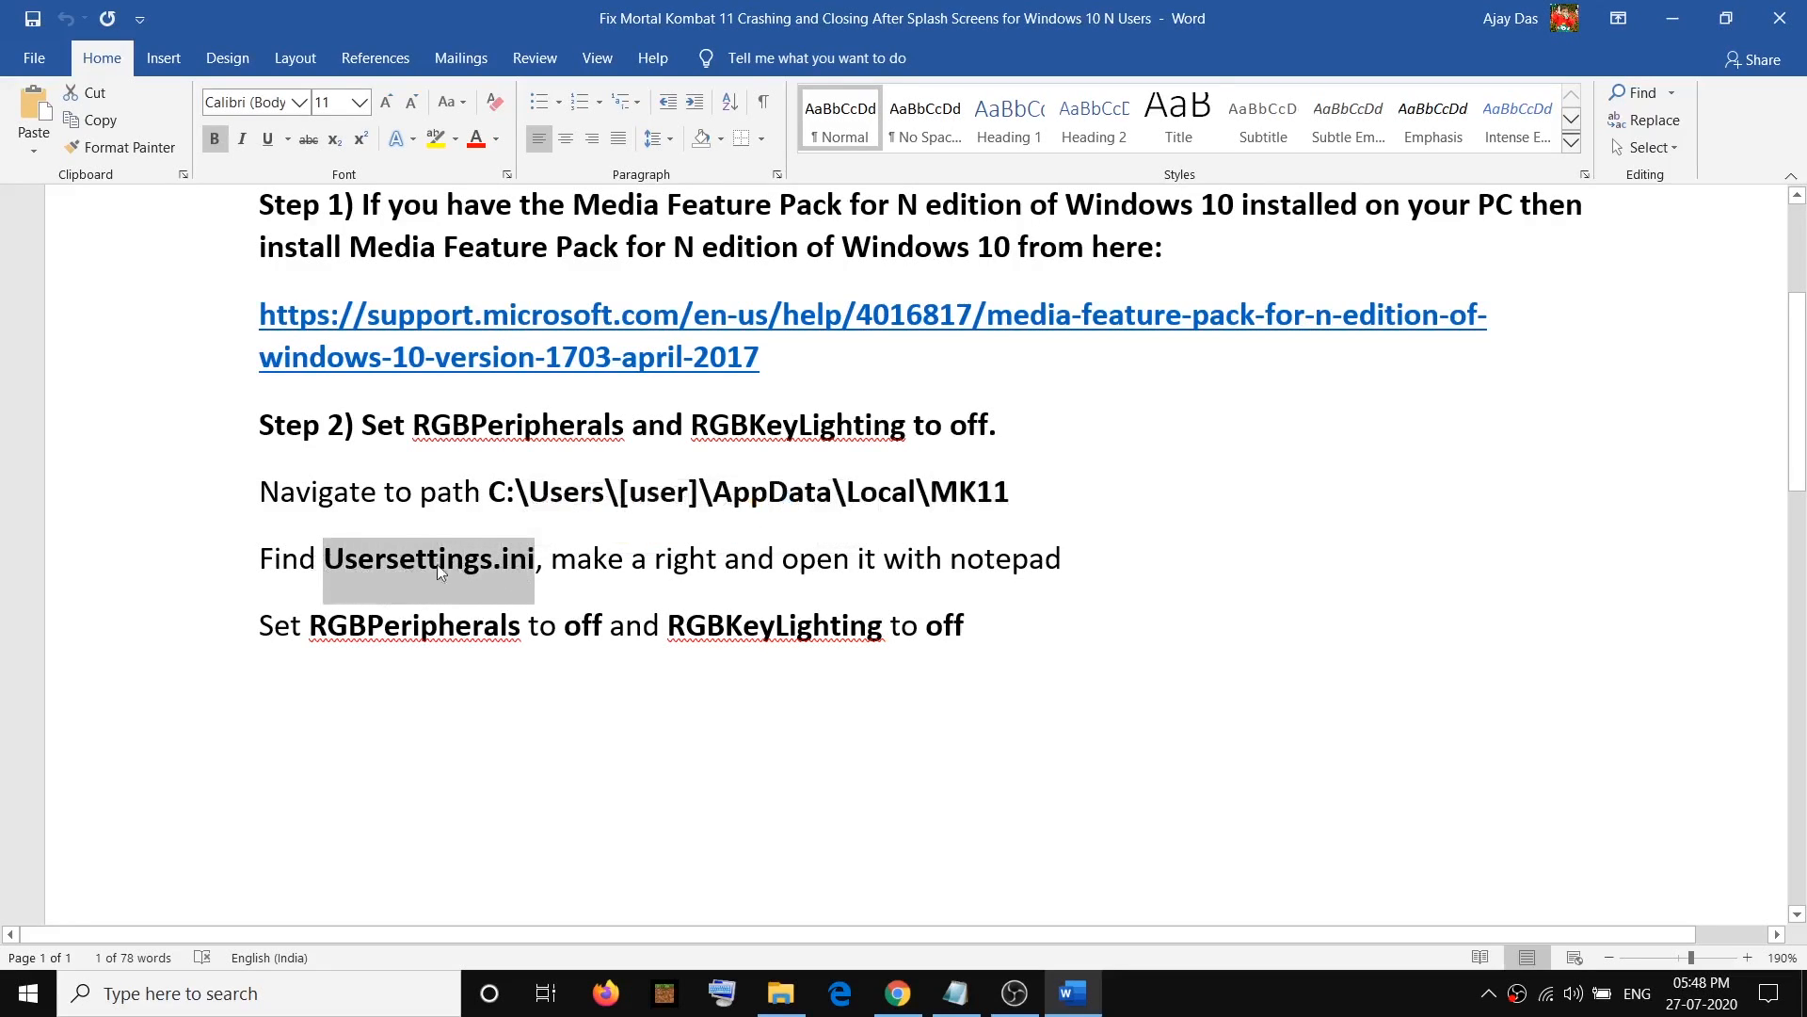
mouse_move(399, 582)
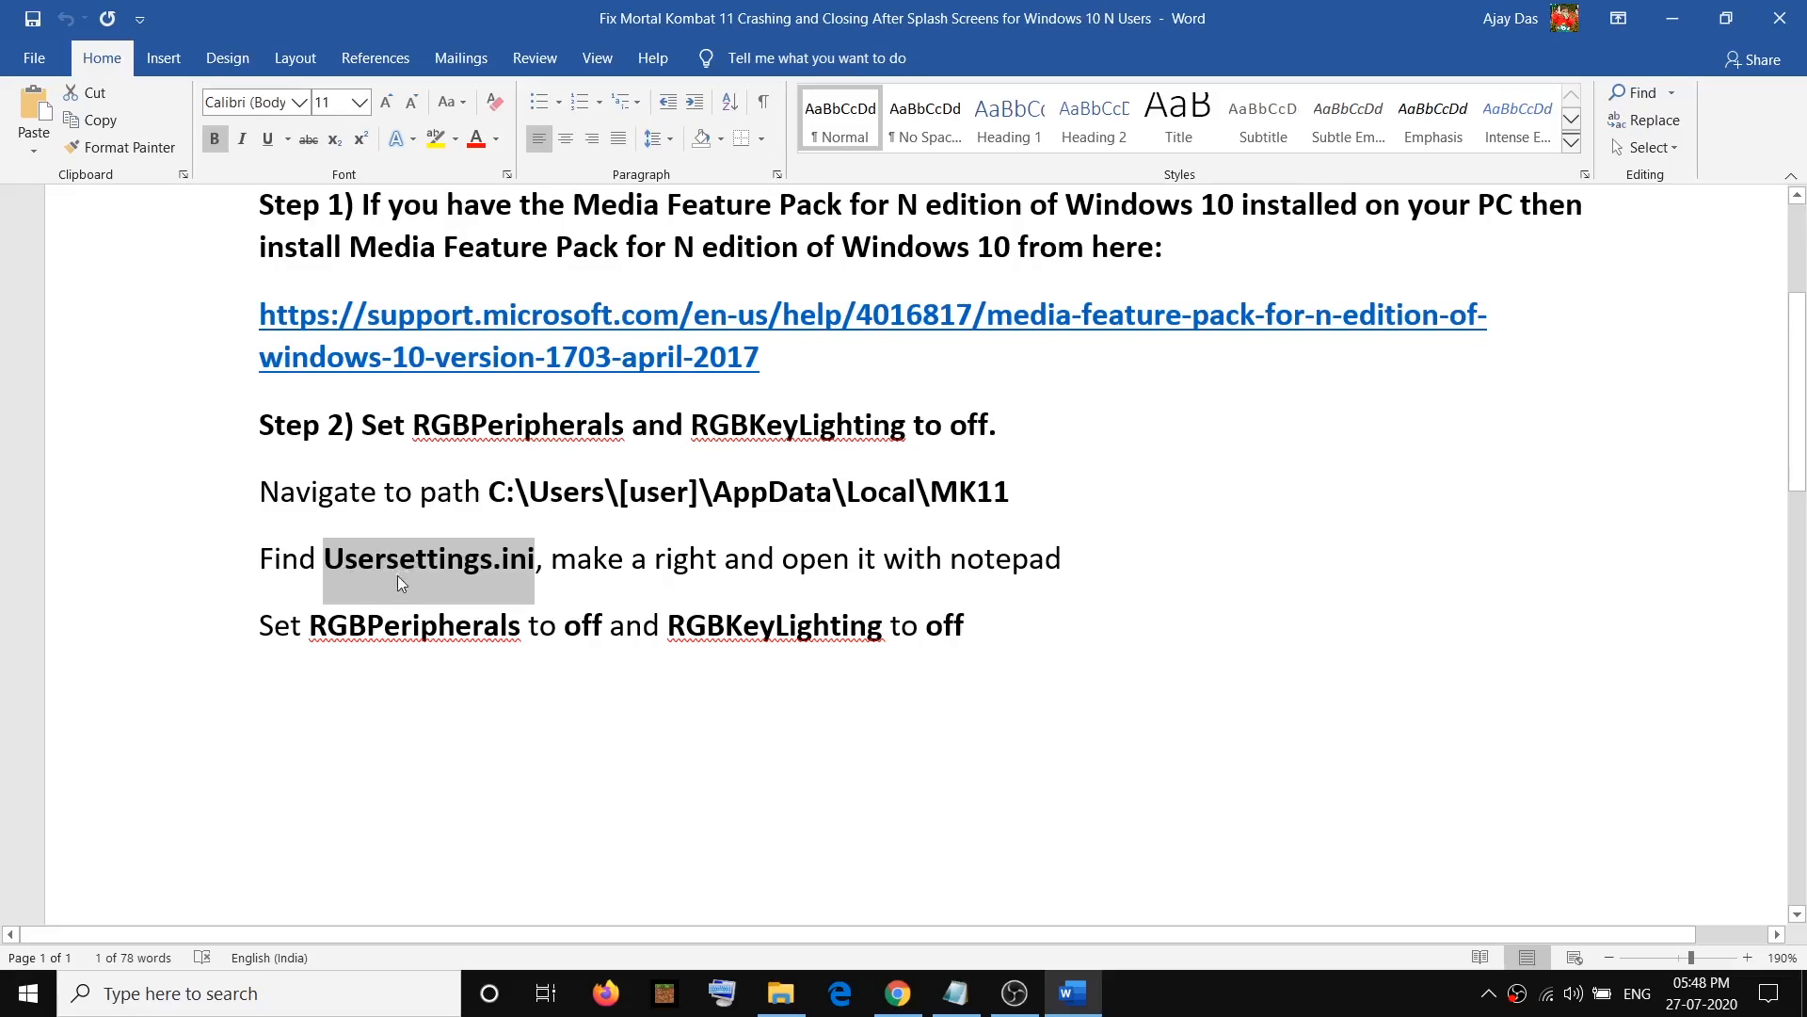
mouse_move(469, 565)
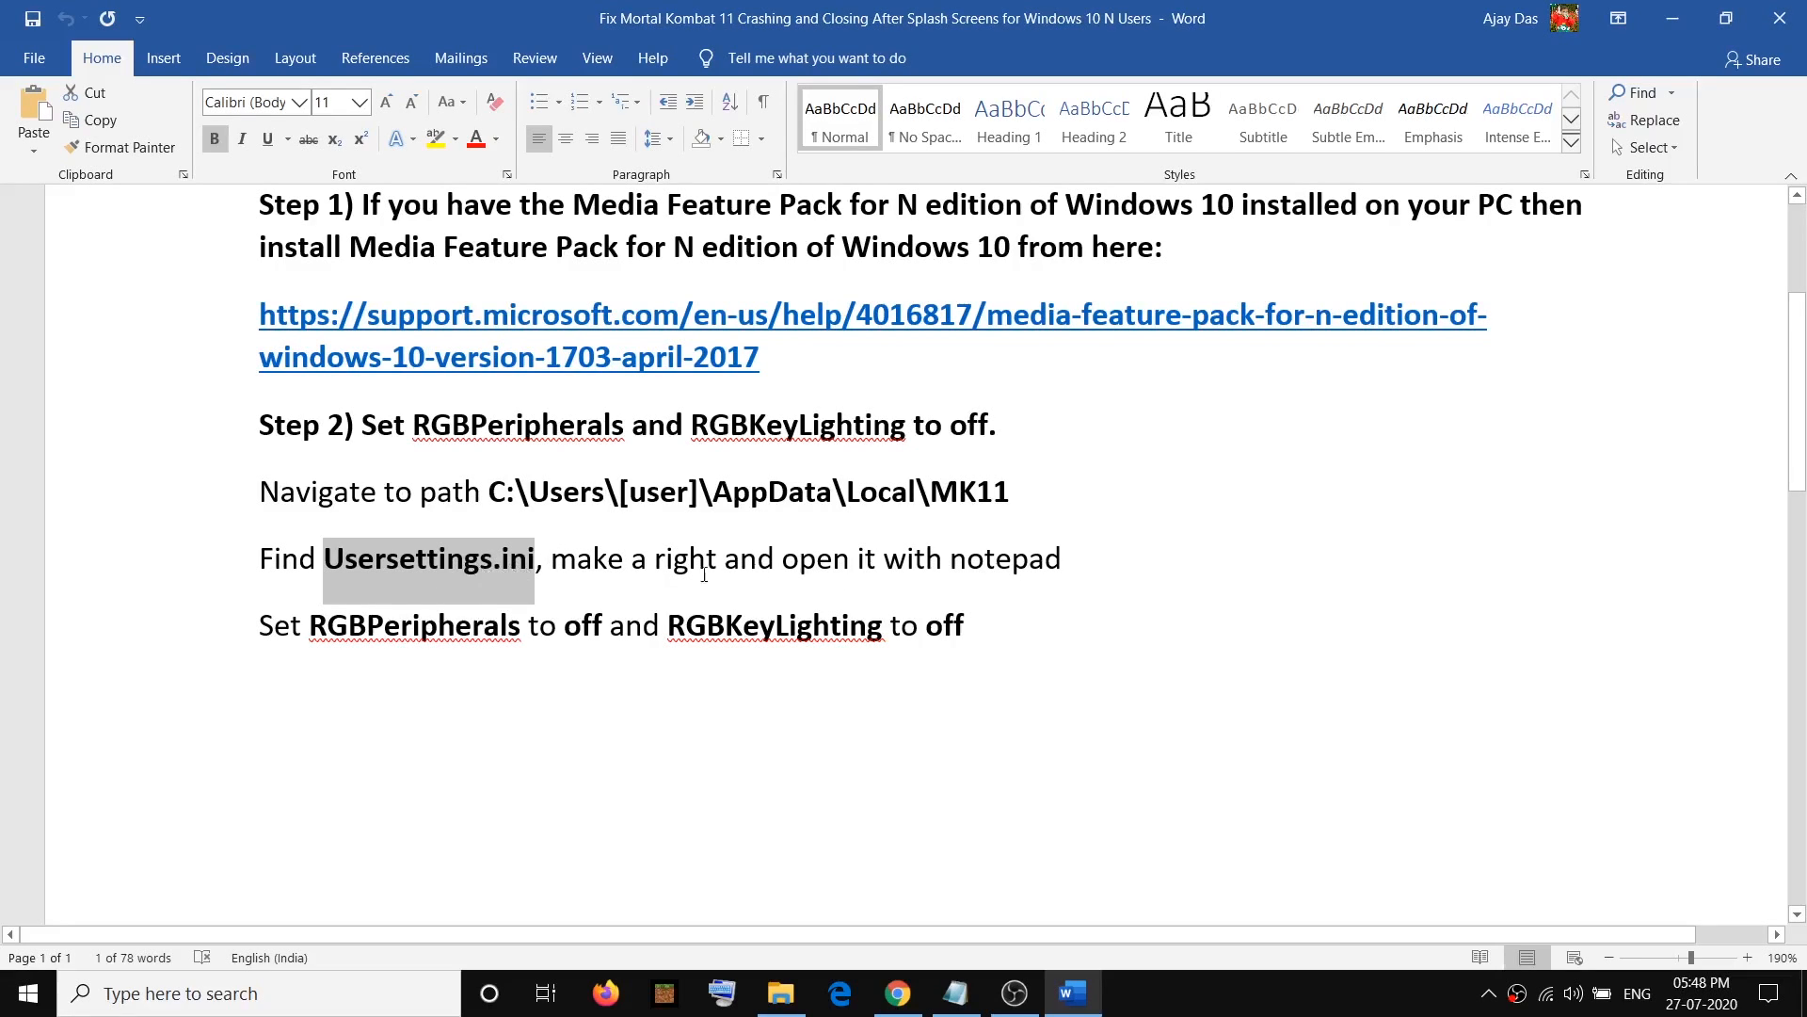
double_click(1005, 558)
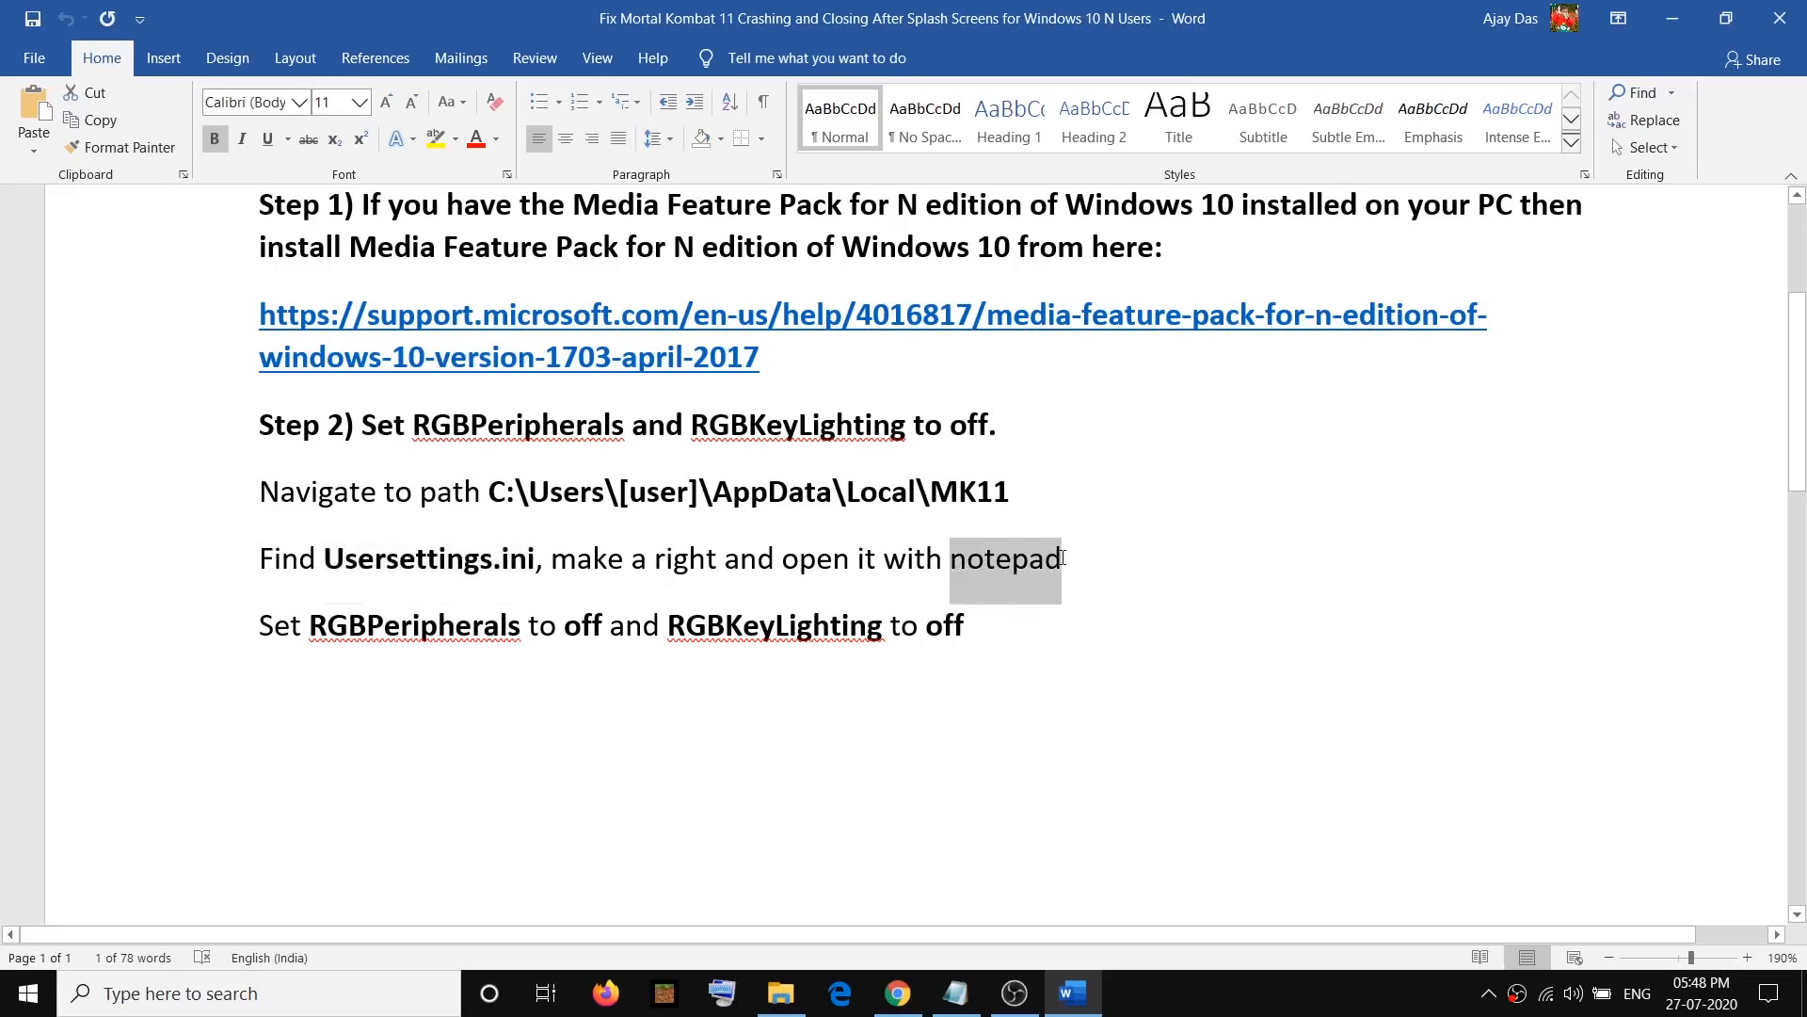